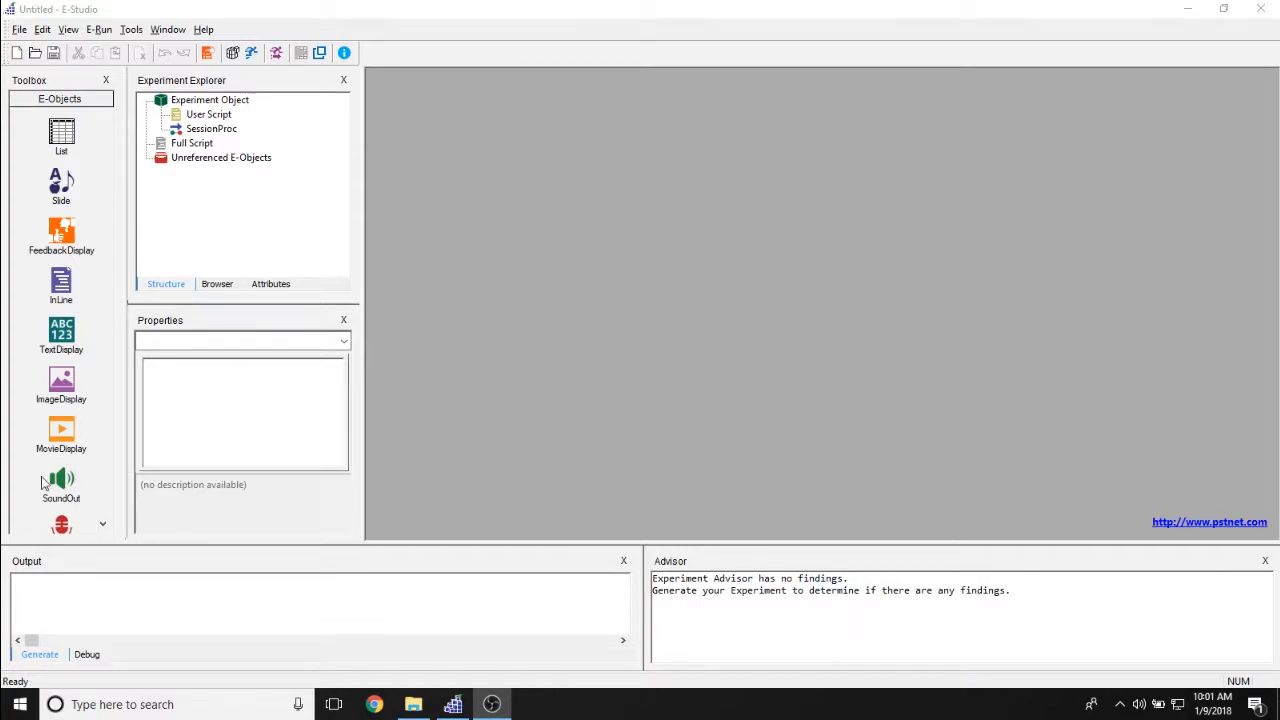
pyautogui.moveTo(58, 483)
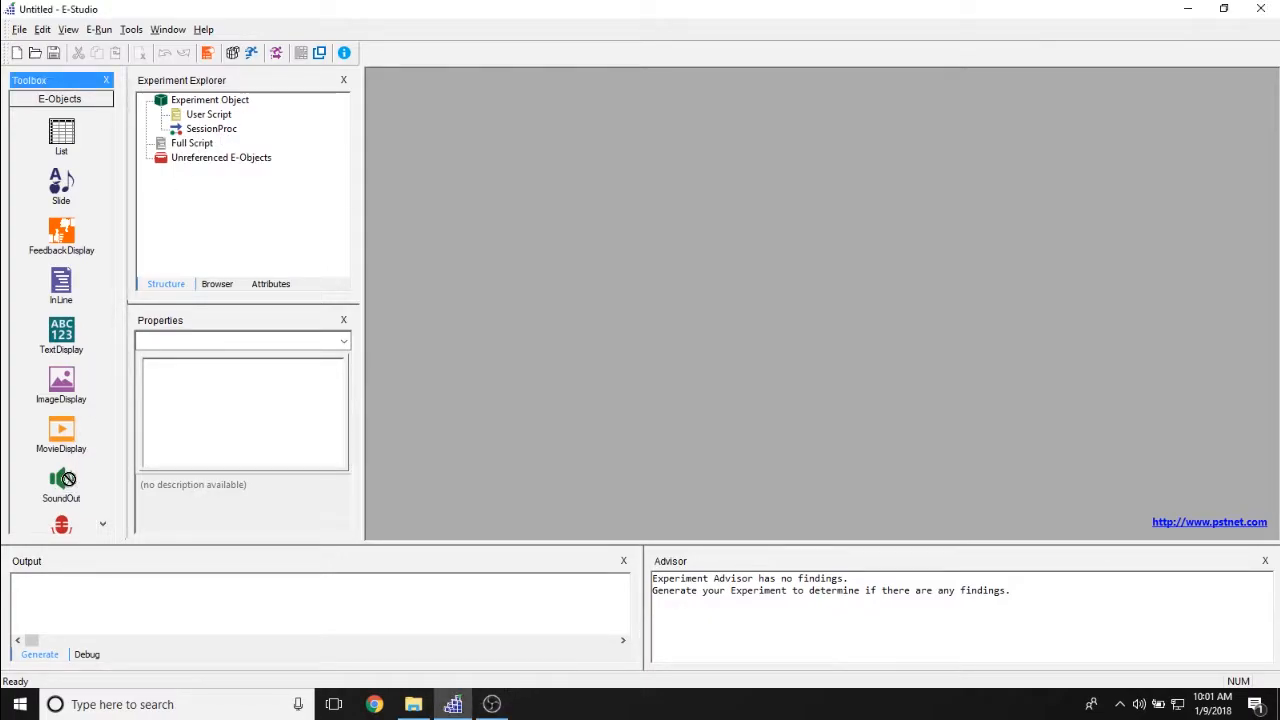
pyautogui.moveTo(65, 480)
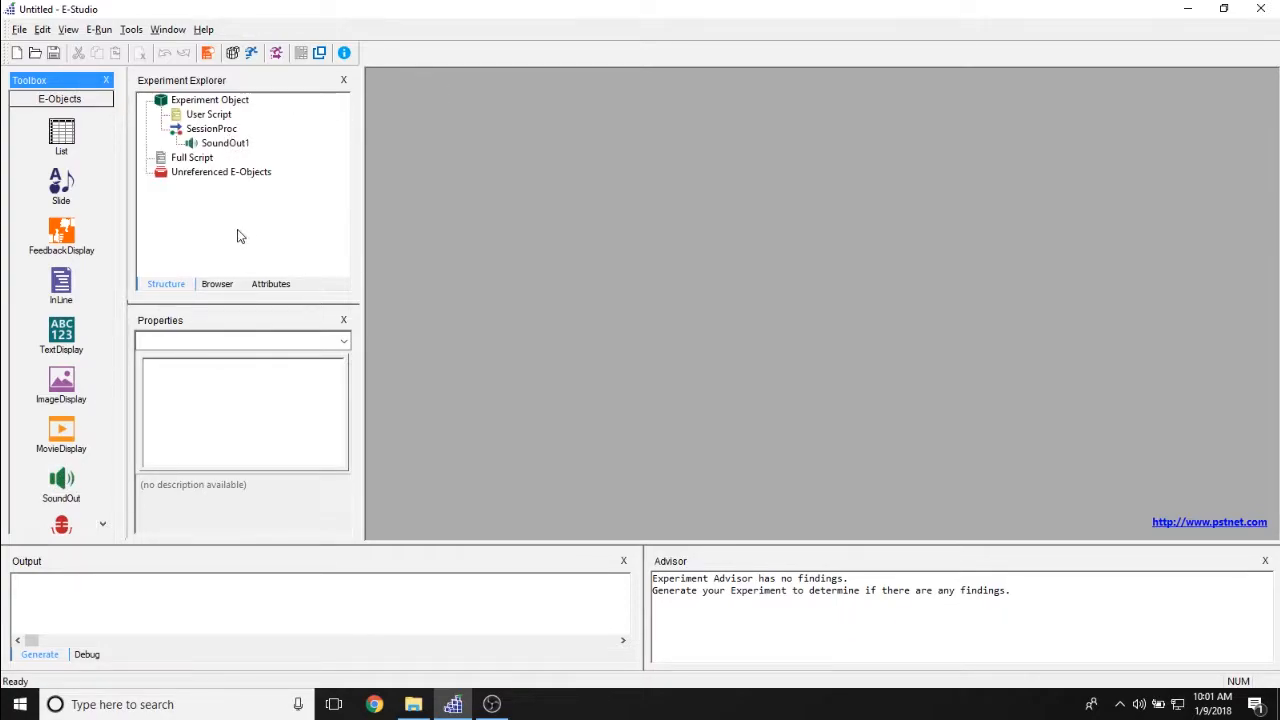
pyautogui.moveTo(224, 143)
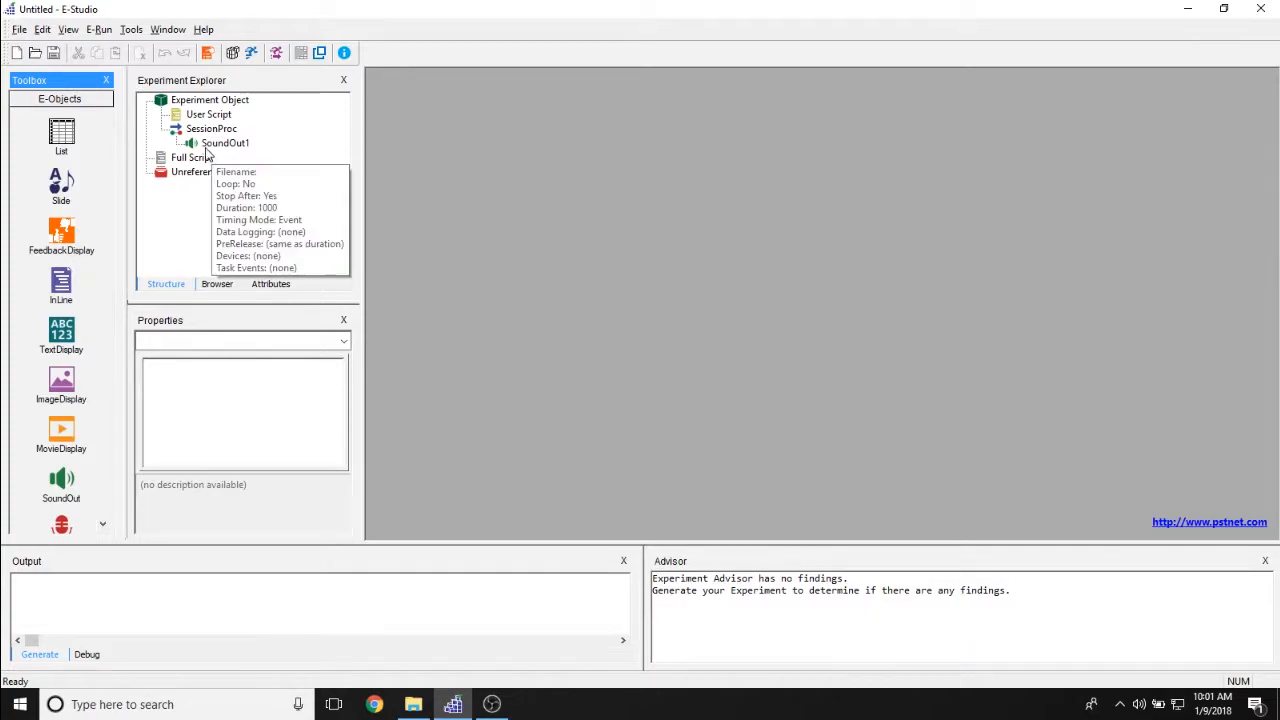
pyautogui.moveTo(220, 163)
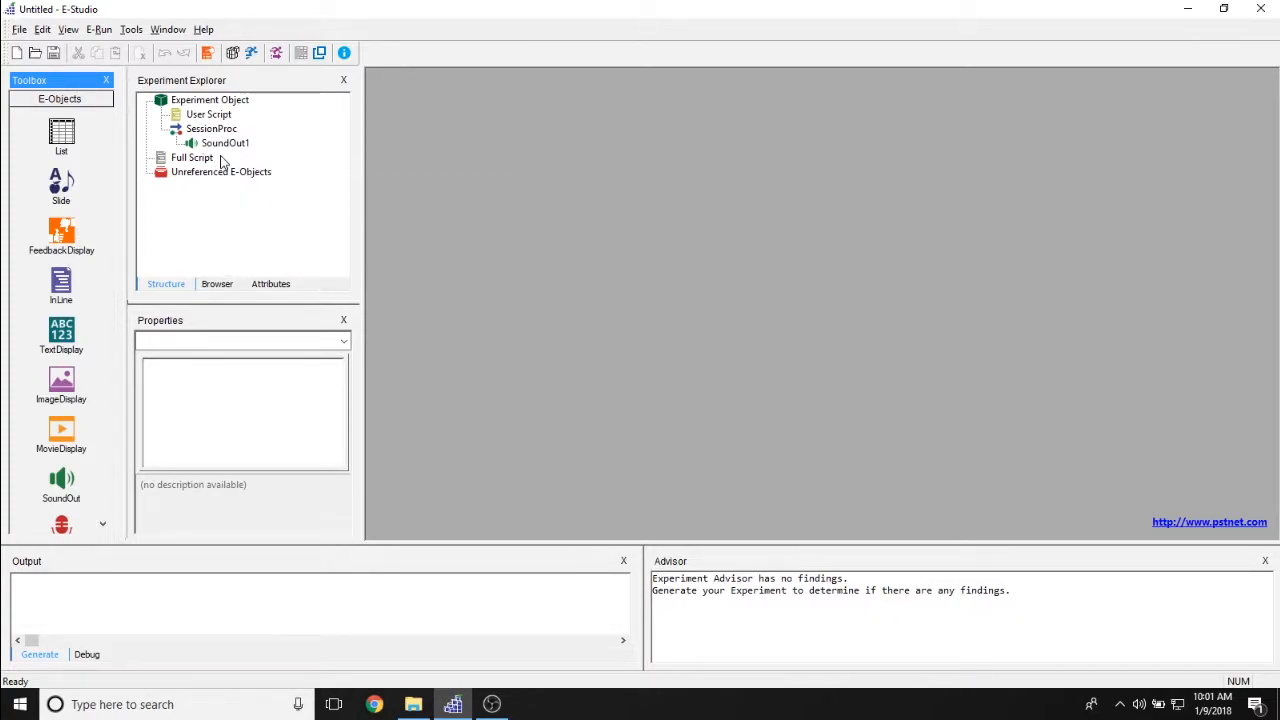
# Open SoundOut1's properties, try filenames 'sound1.wav' and 'Sound', then leave Filename empty
pyautogui.doubleClick(225, 142)
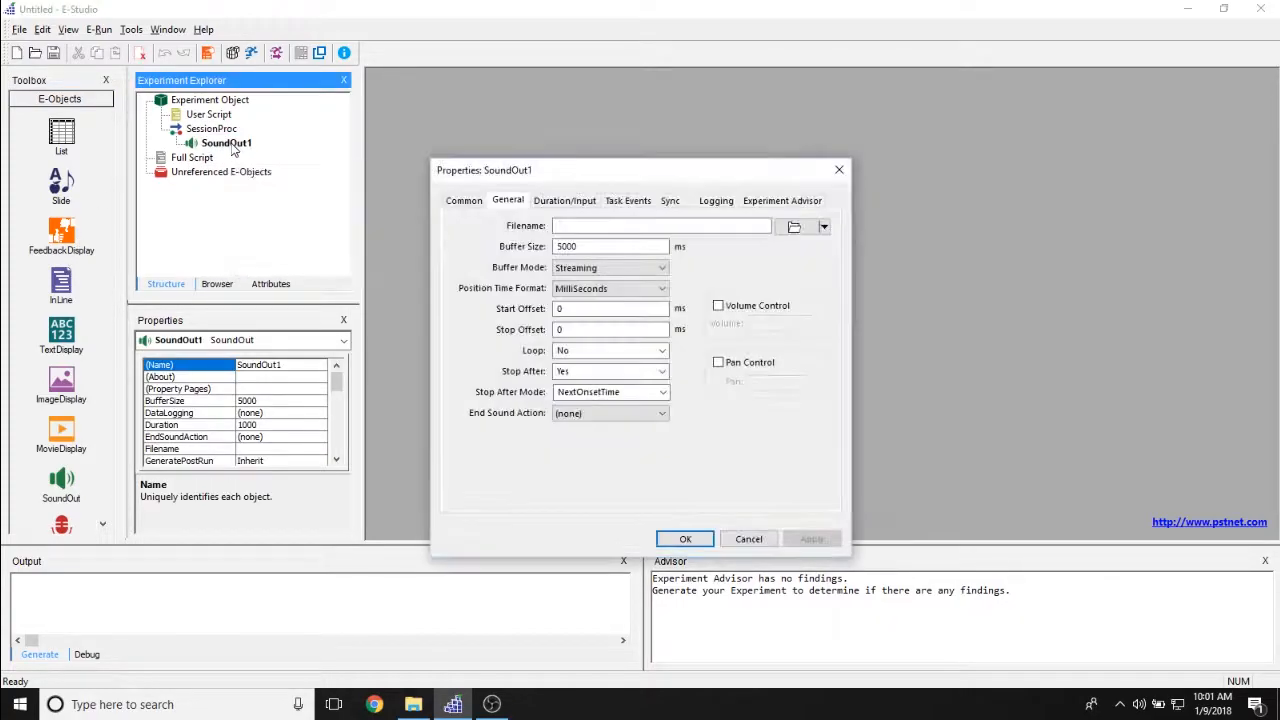
pyautogui.moveTo(640, 170); pyautogui.dragTo(727, 115)
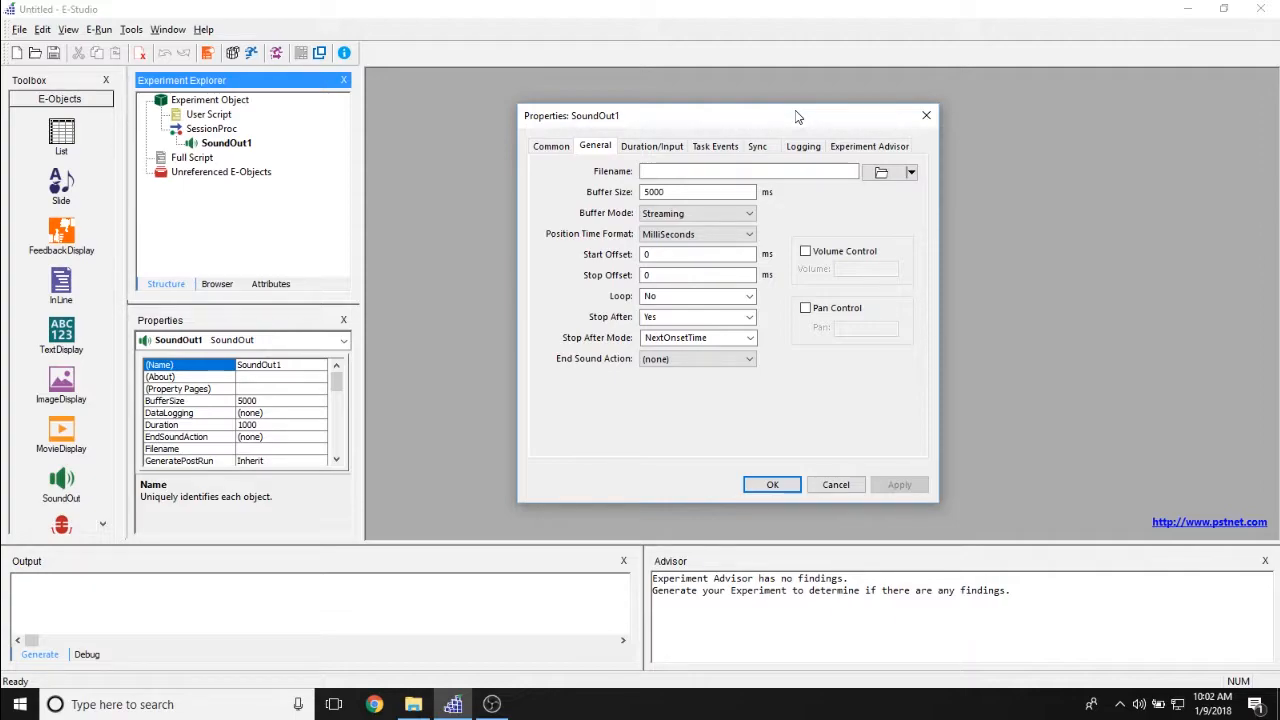
pyautogui.moveTo(605, 173)
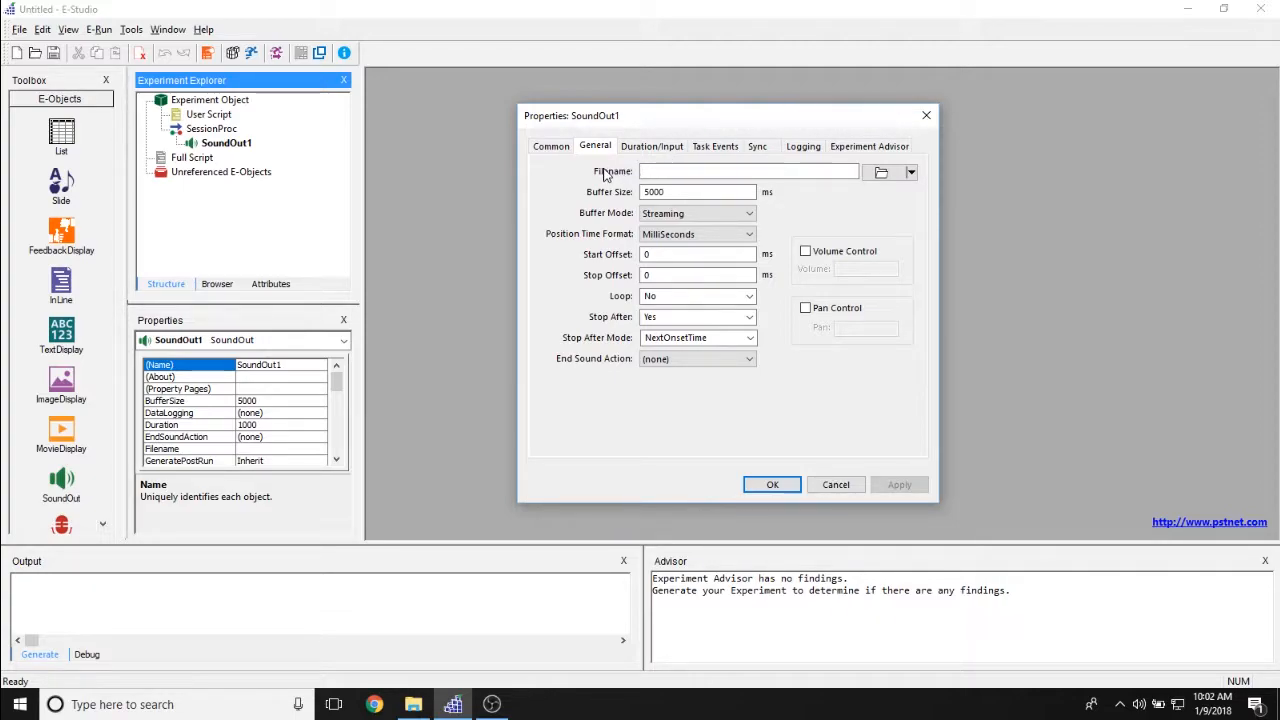
pyautogui.click(745, 171)
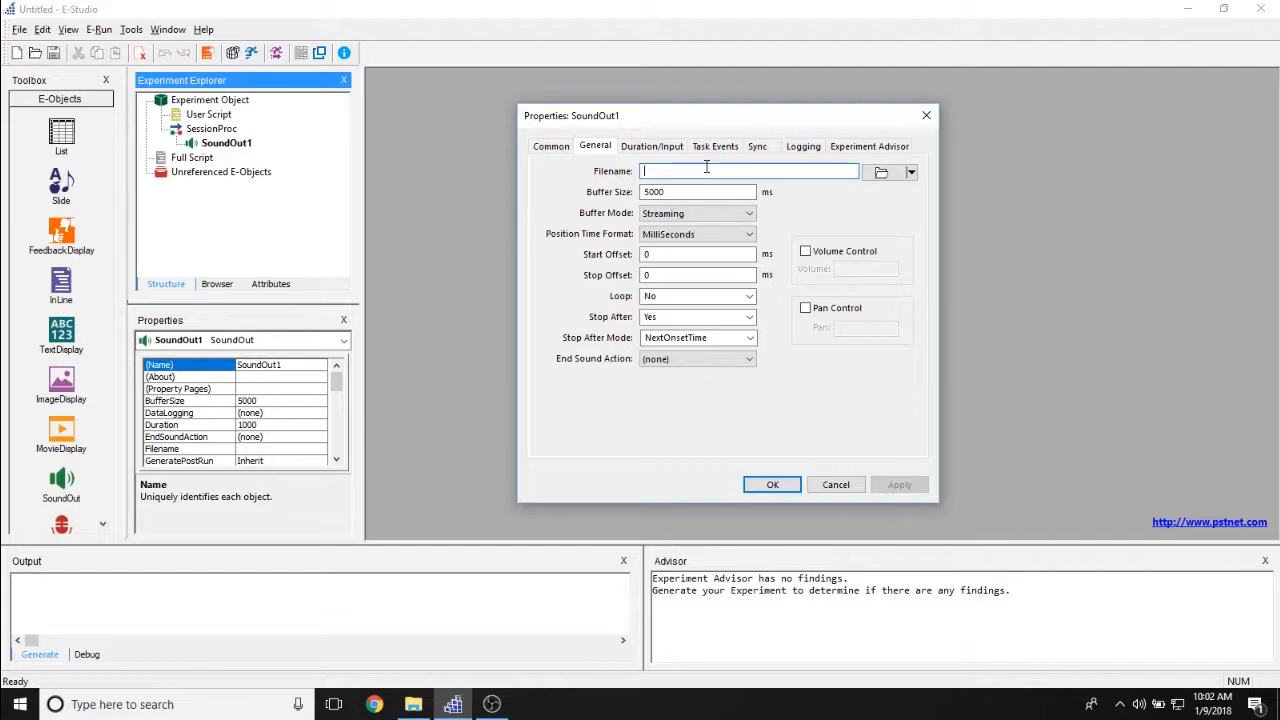
pyautogui.write('sound1.wav')
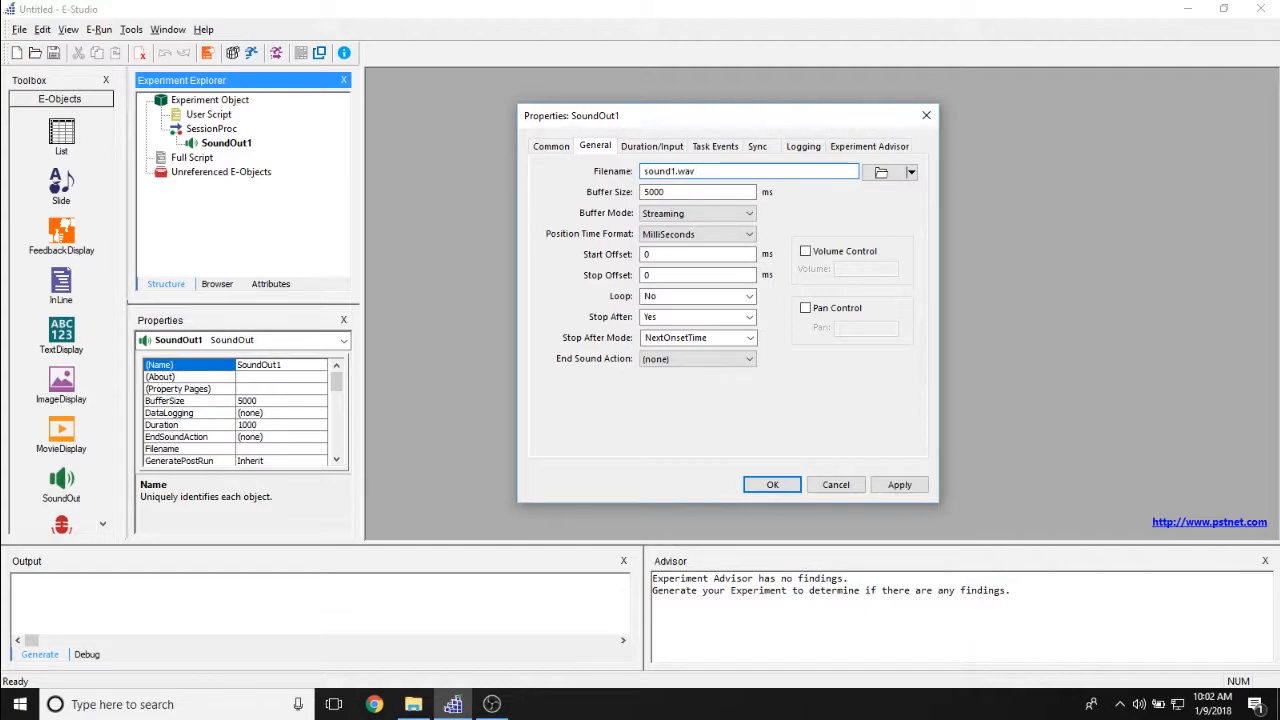
pyautogui.click(748, 170)
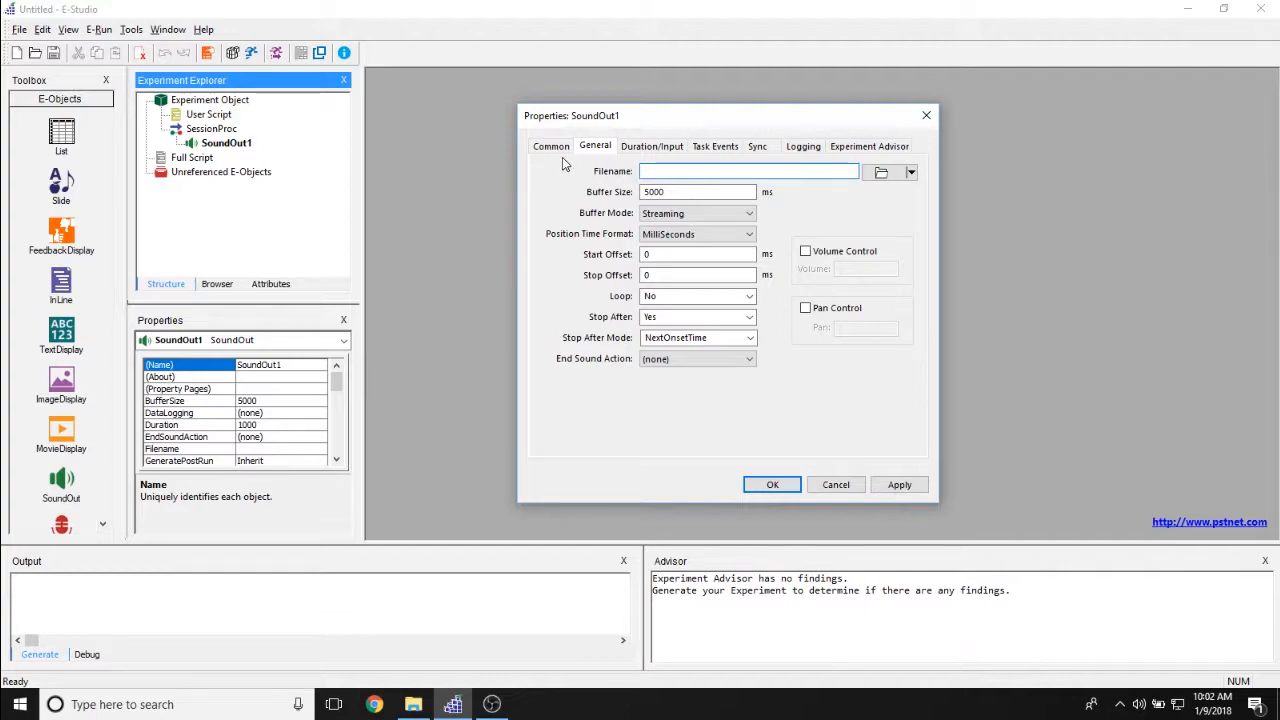
pyautogui.click(748, 171)
pyautogui.write('[TheStim')
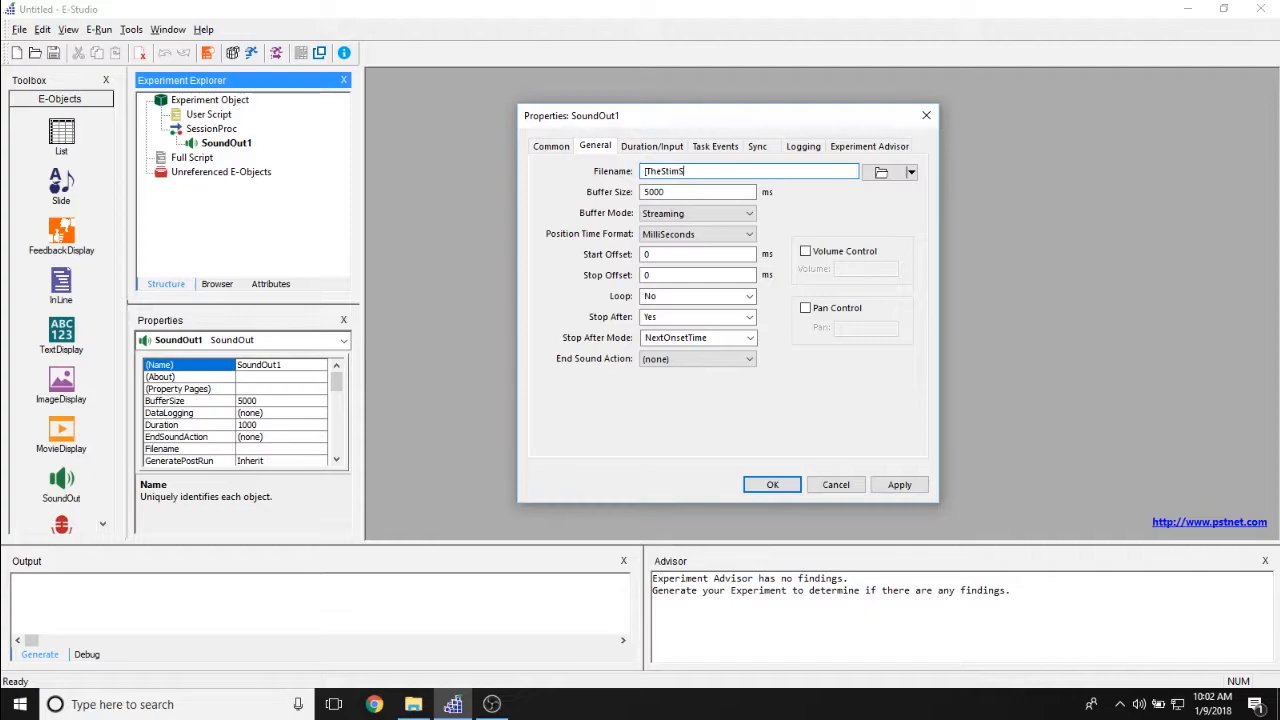
pyautogui.write('Sound')
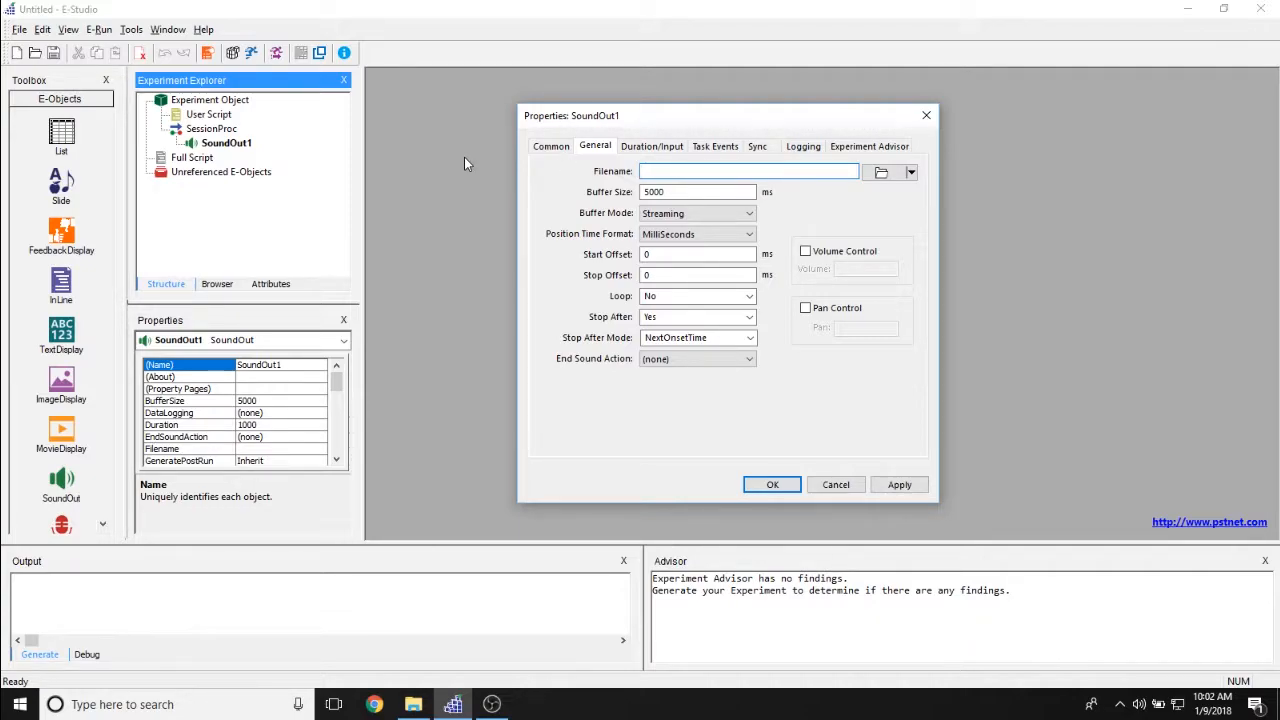
pyautogui.click(745, 170)
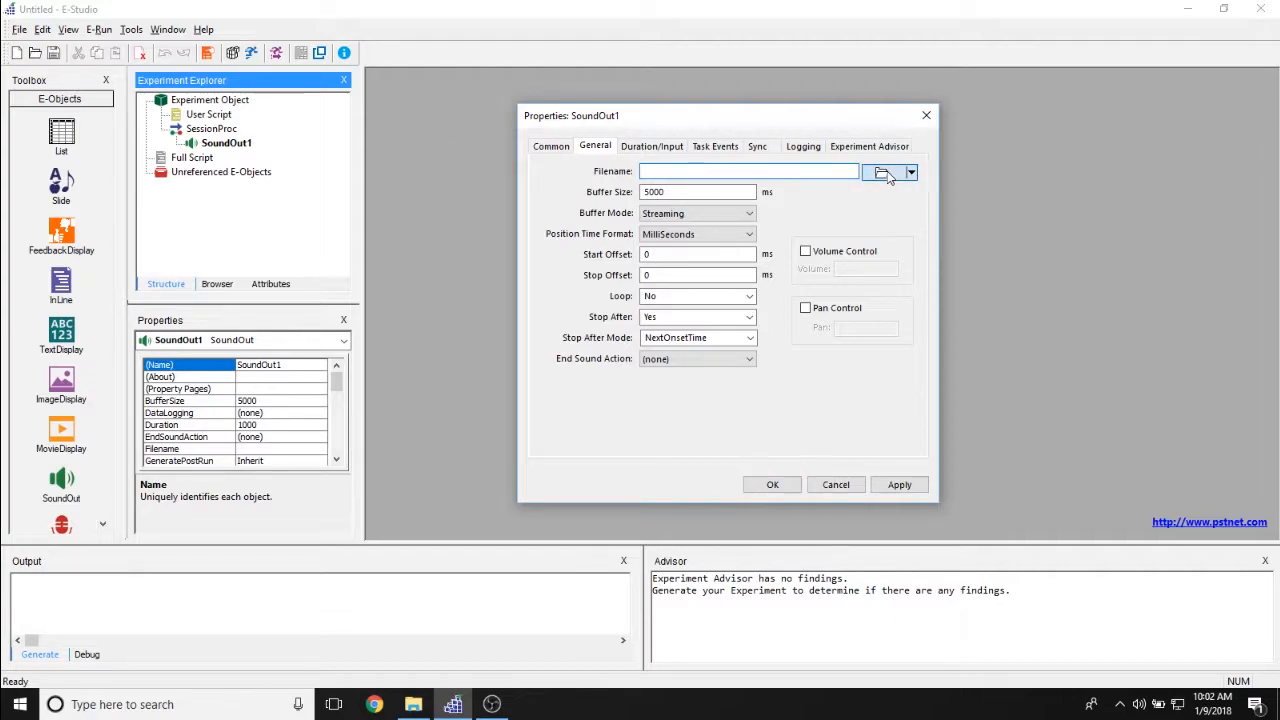
# Browse to Samples > SoundRT and choose APPLEF.WAV as the sound file
pyautogui.click(883, 172)
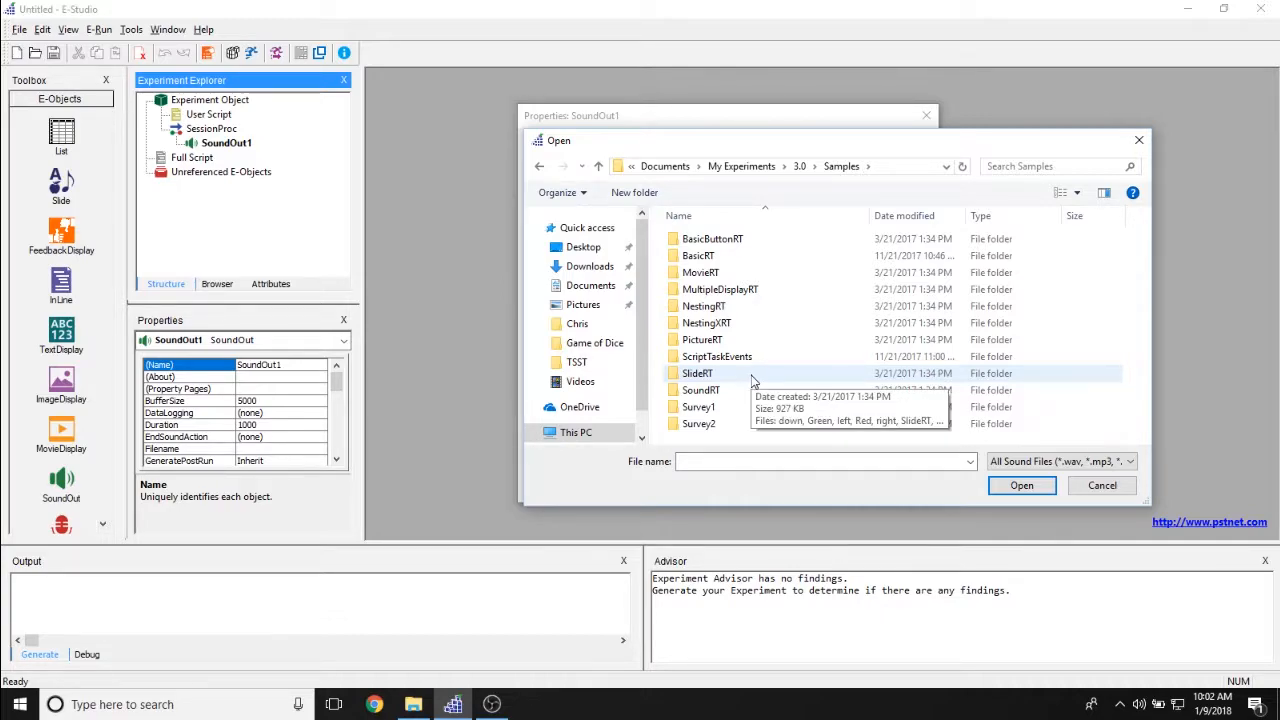
pyautogui.click(701, 390)
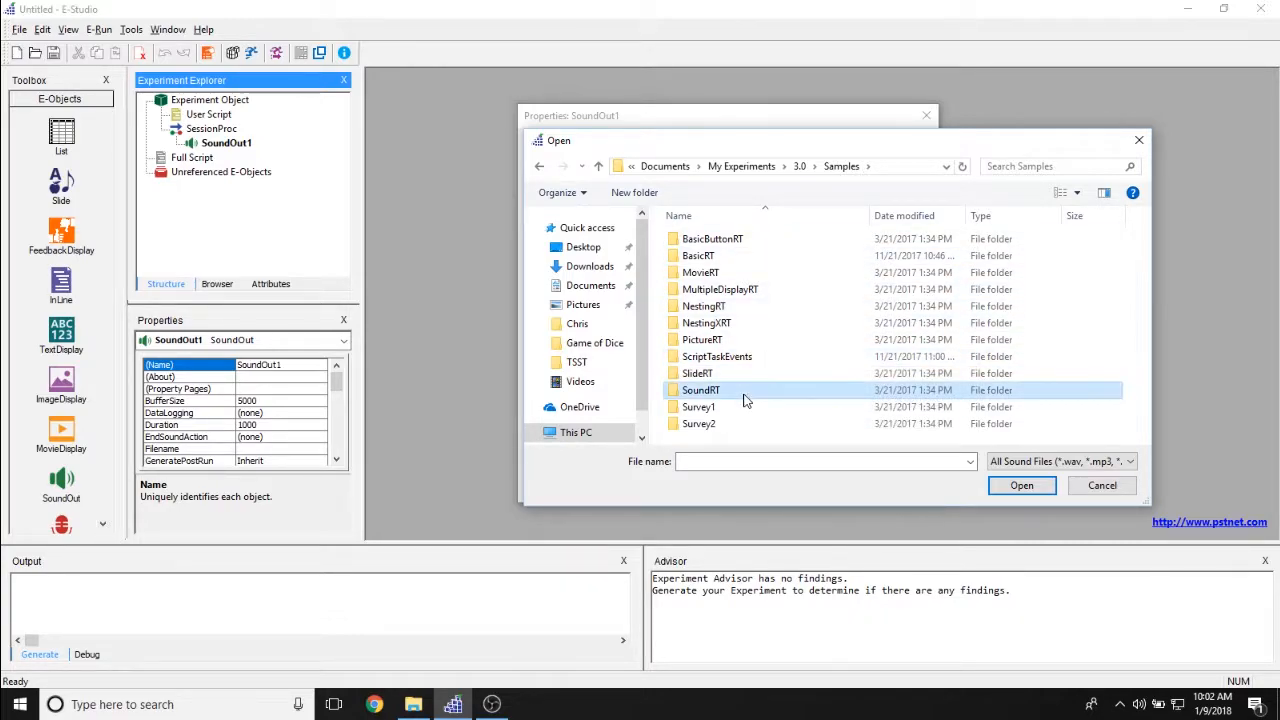
pyautogui.doubleClick(701, 389)
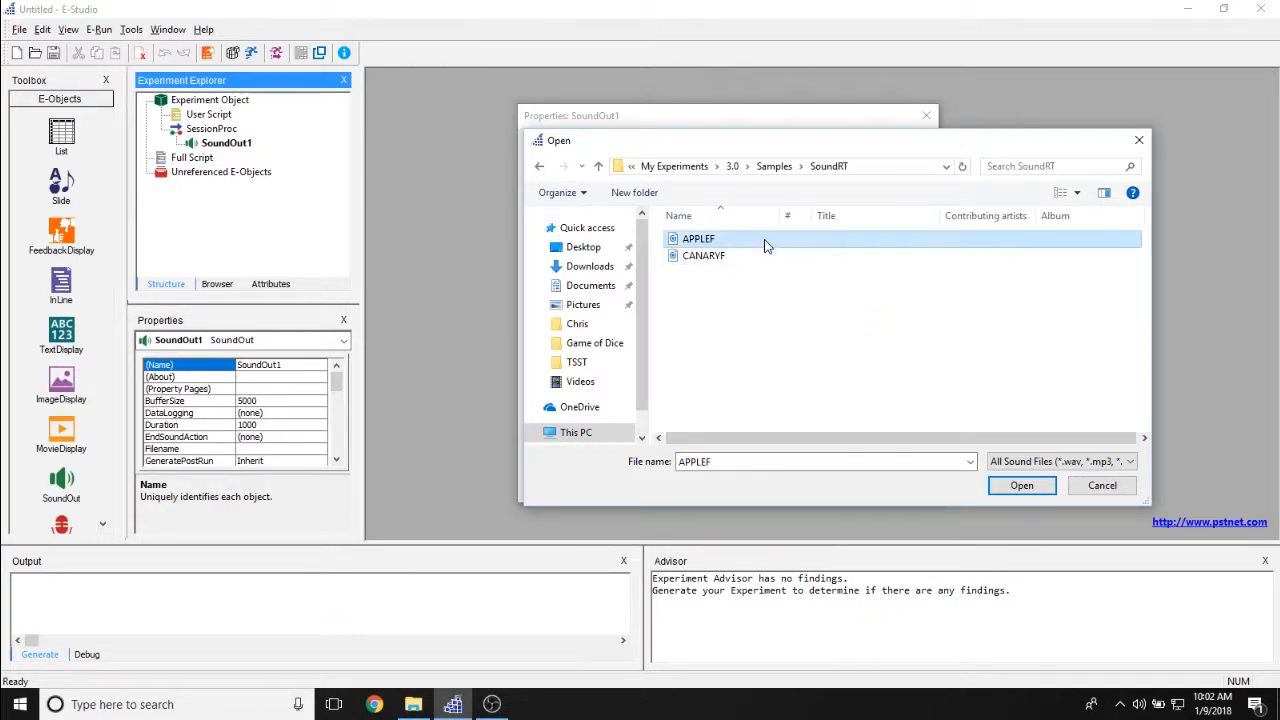
pyautogui.click(1021, 485)
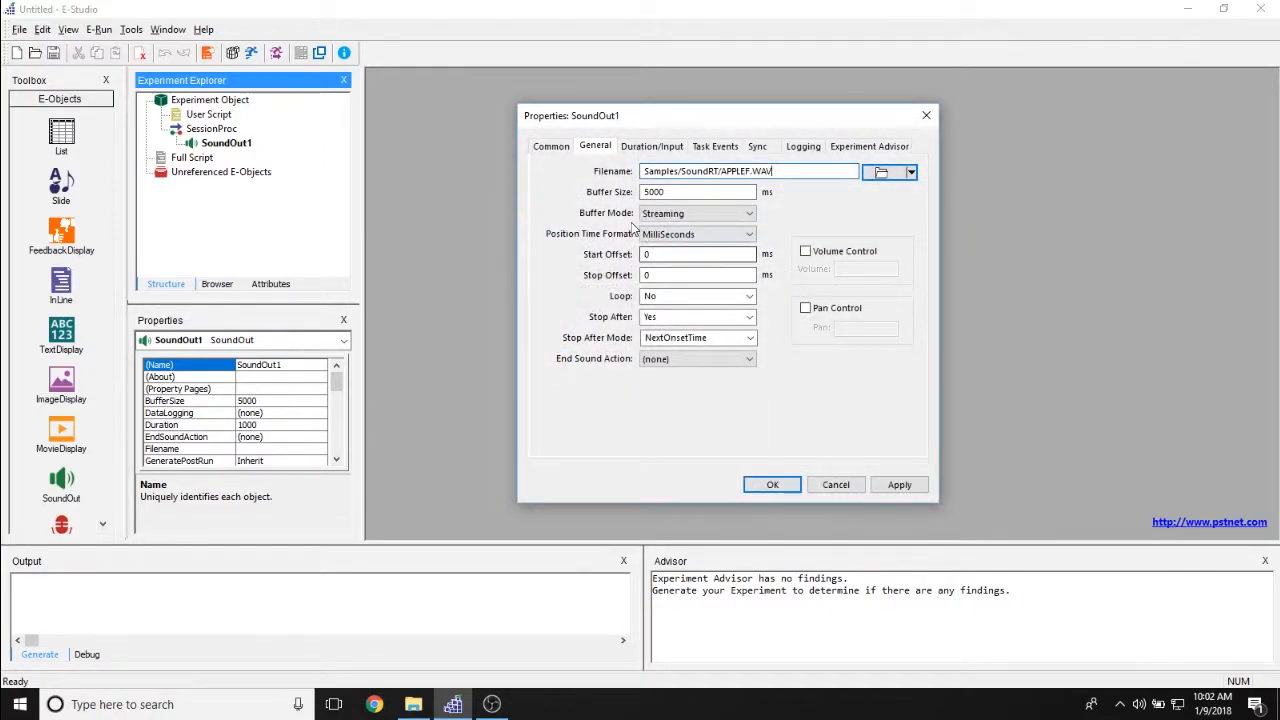
pyautogui.click(698, 192)
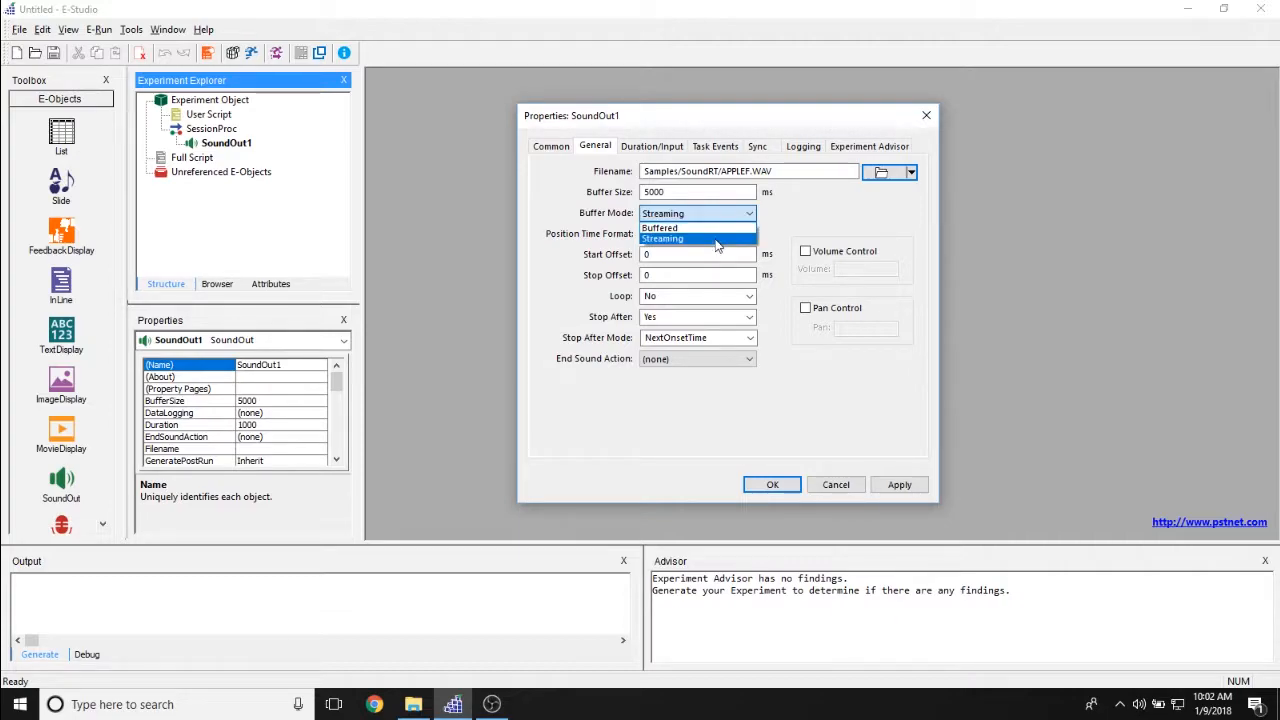
pyautogui.click(662, 238)
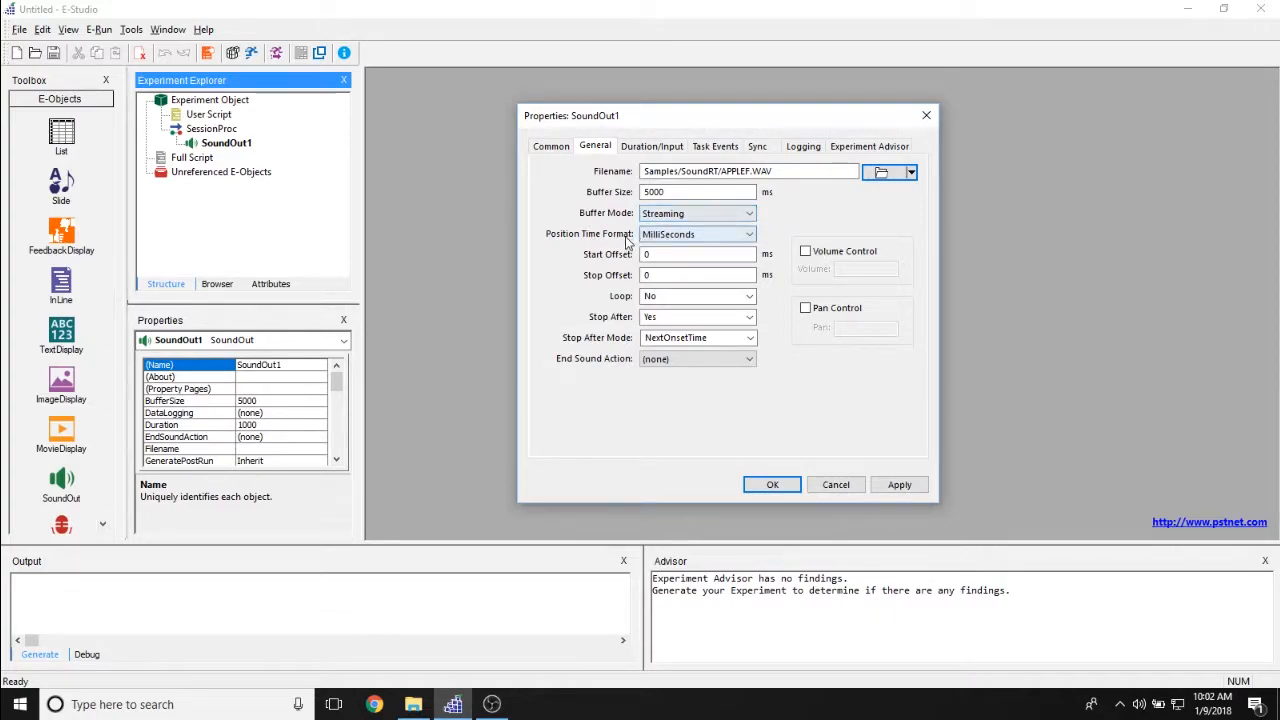
pyautogui.click(749, 233)
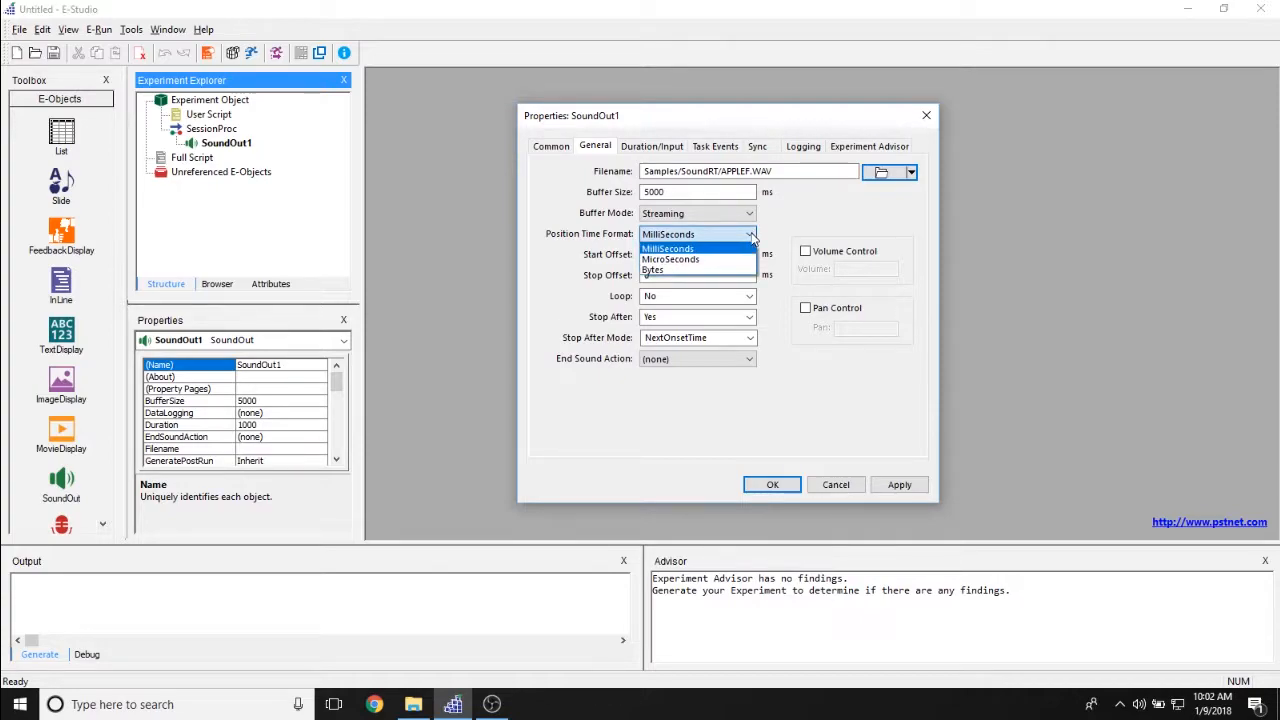
pyautogui.moveTo(670, 259)
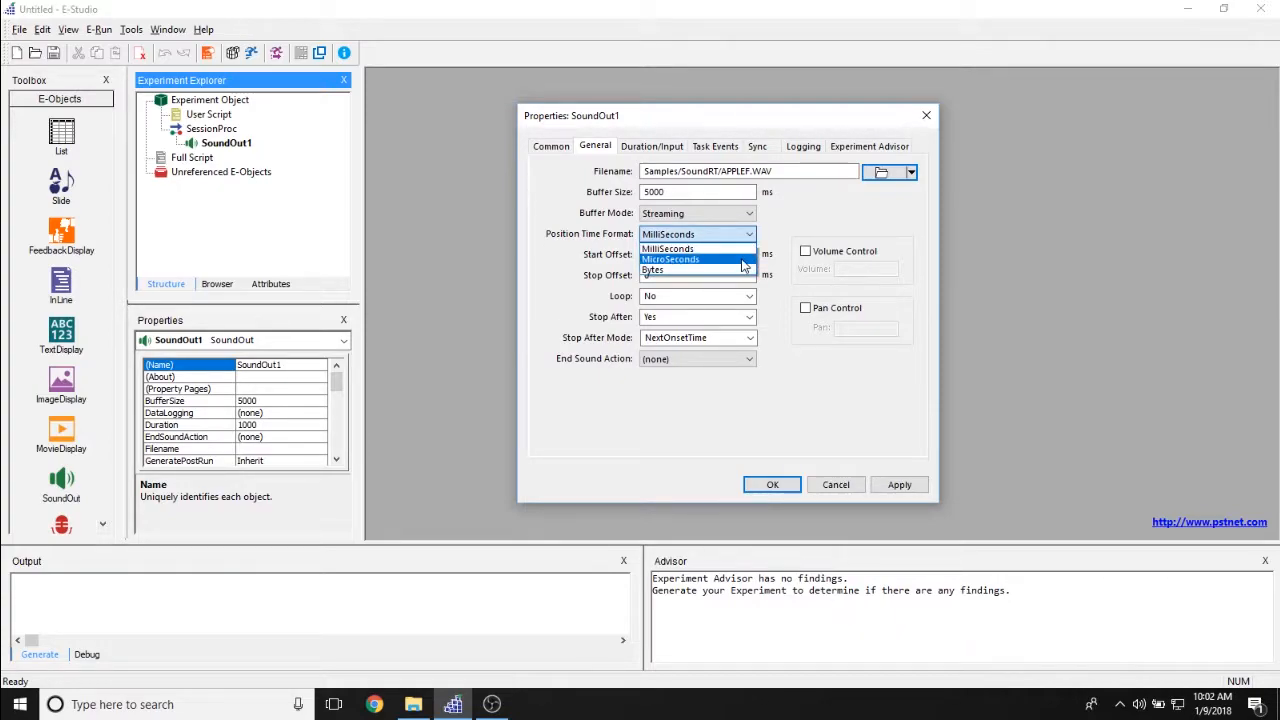
pyautogui.click(667, 234)
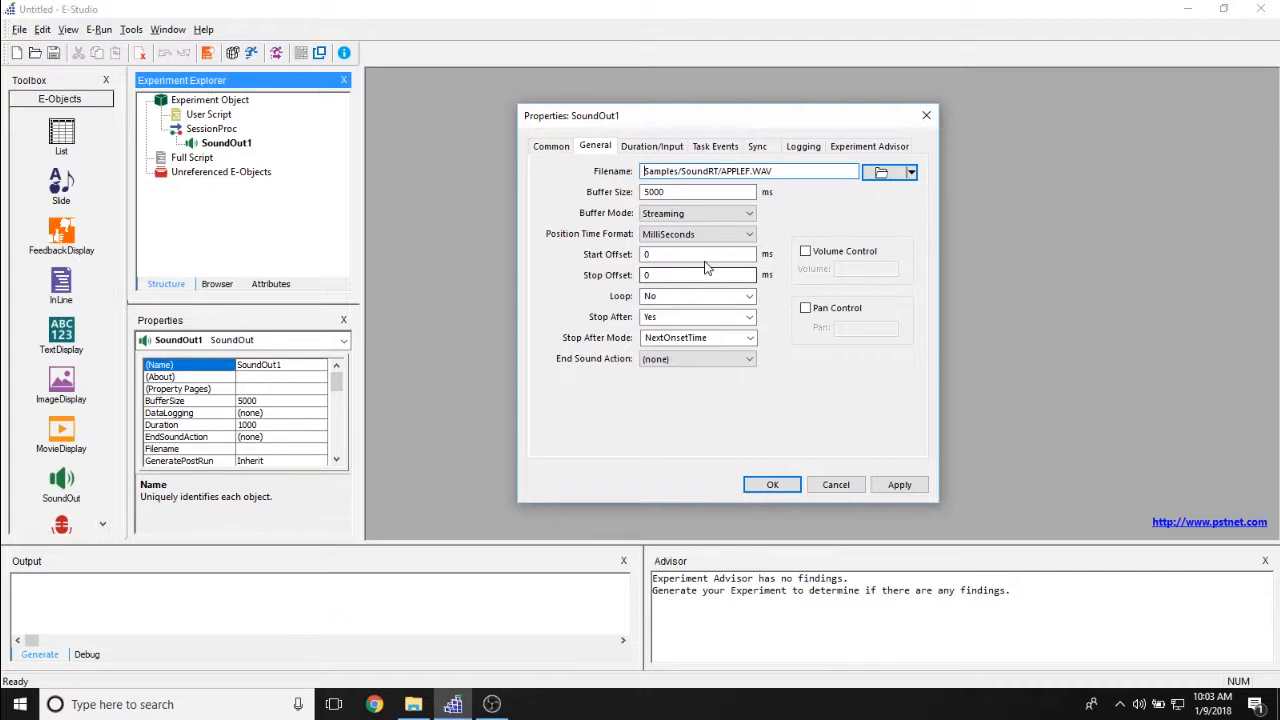
pyautogui.click(697, 275)
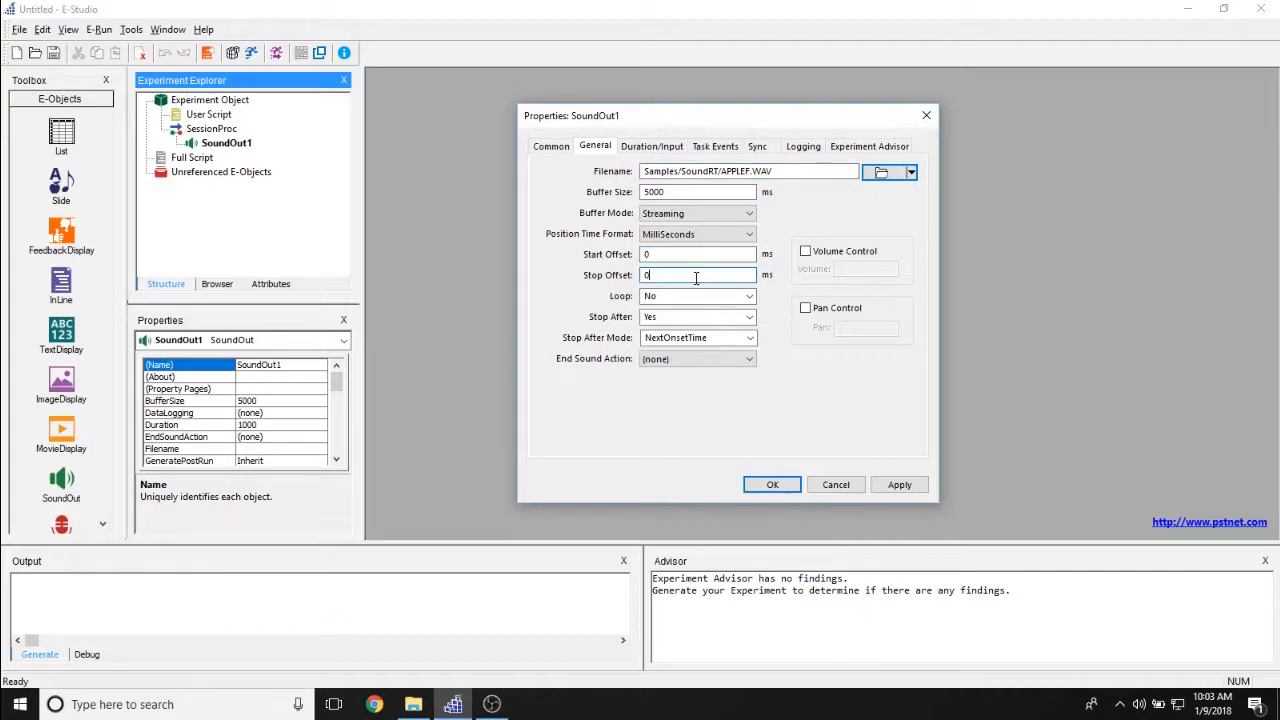
pyautogui.click(697, 254)
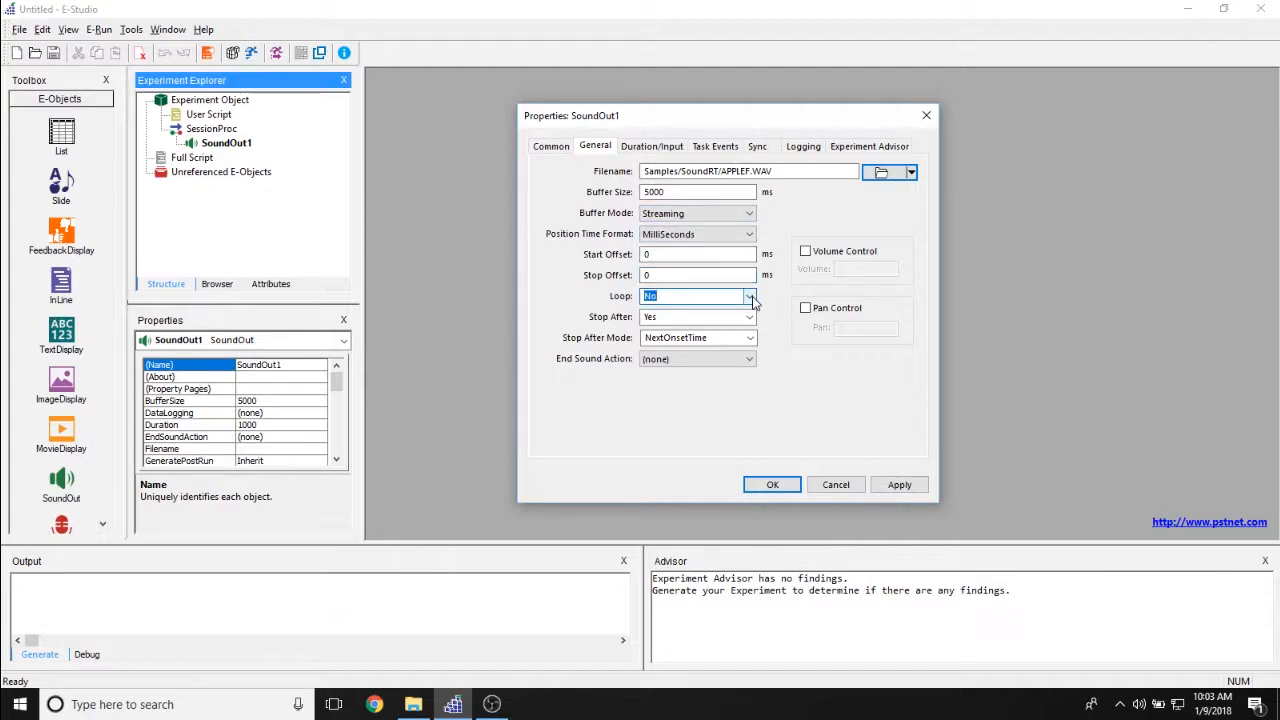
pyautogui.click(749, 296)
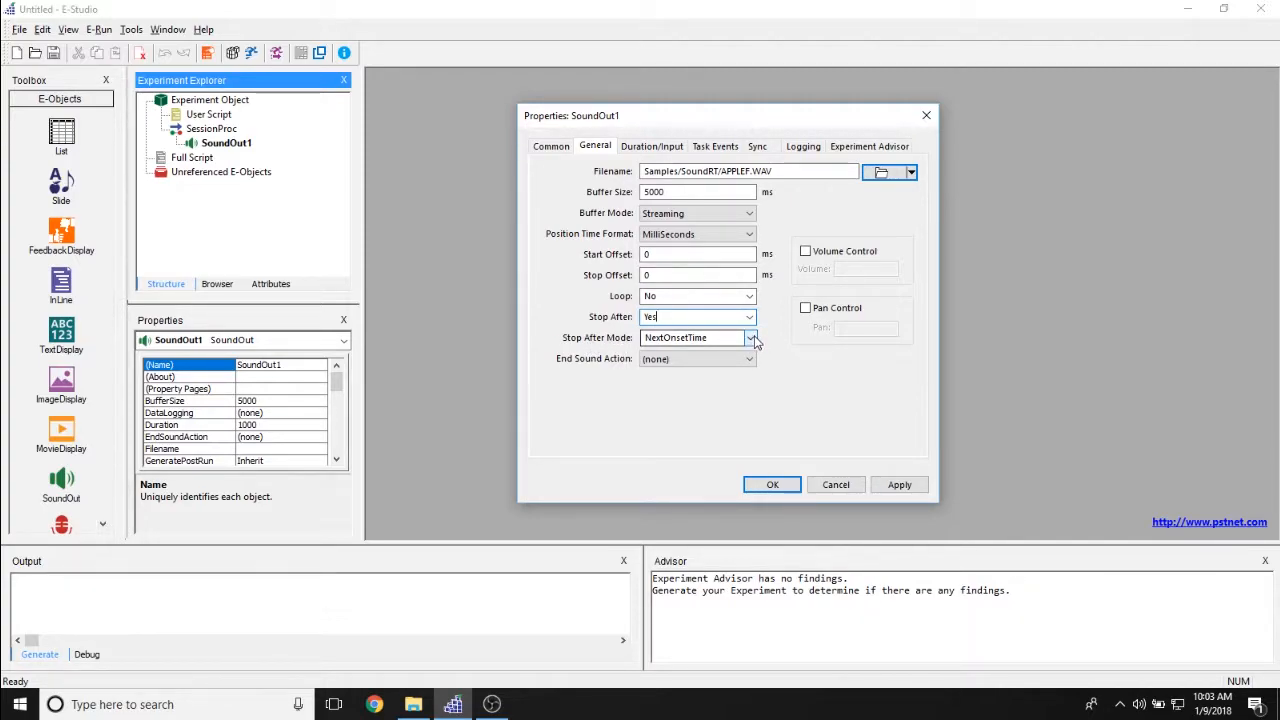
pyautogui.click(751, 337)
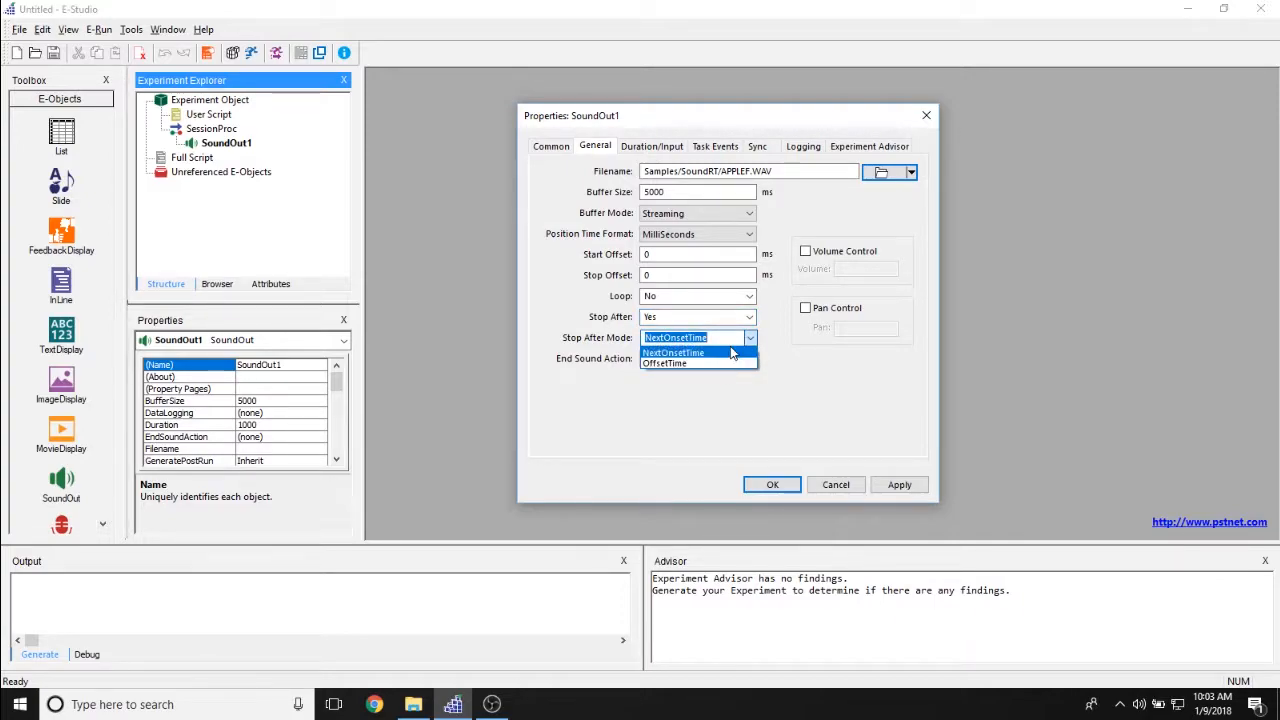
pyautogui.click(675, 337)
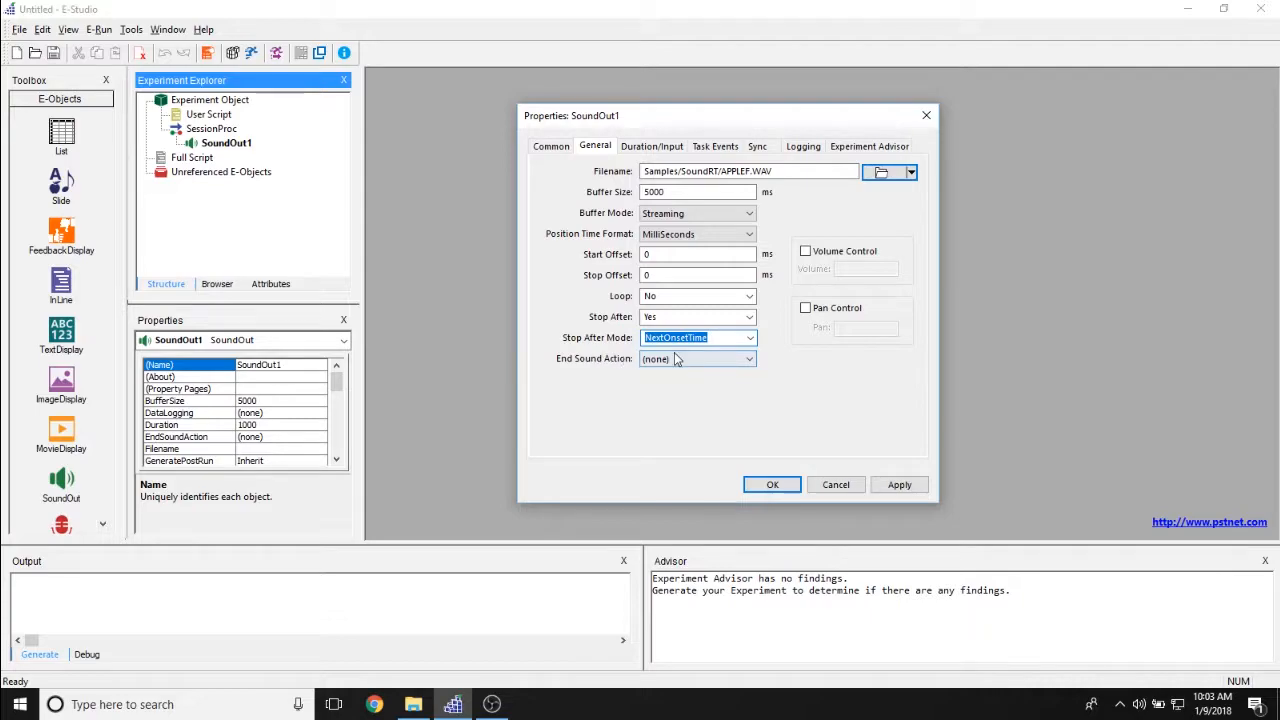
pyautogui.click(747, 358)
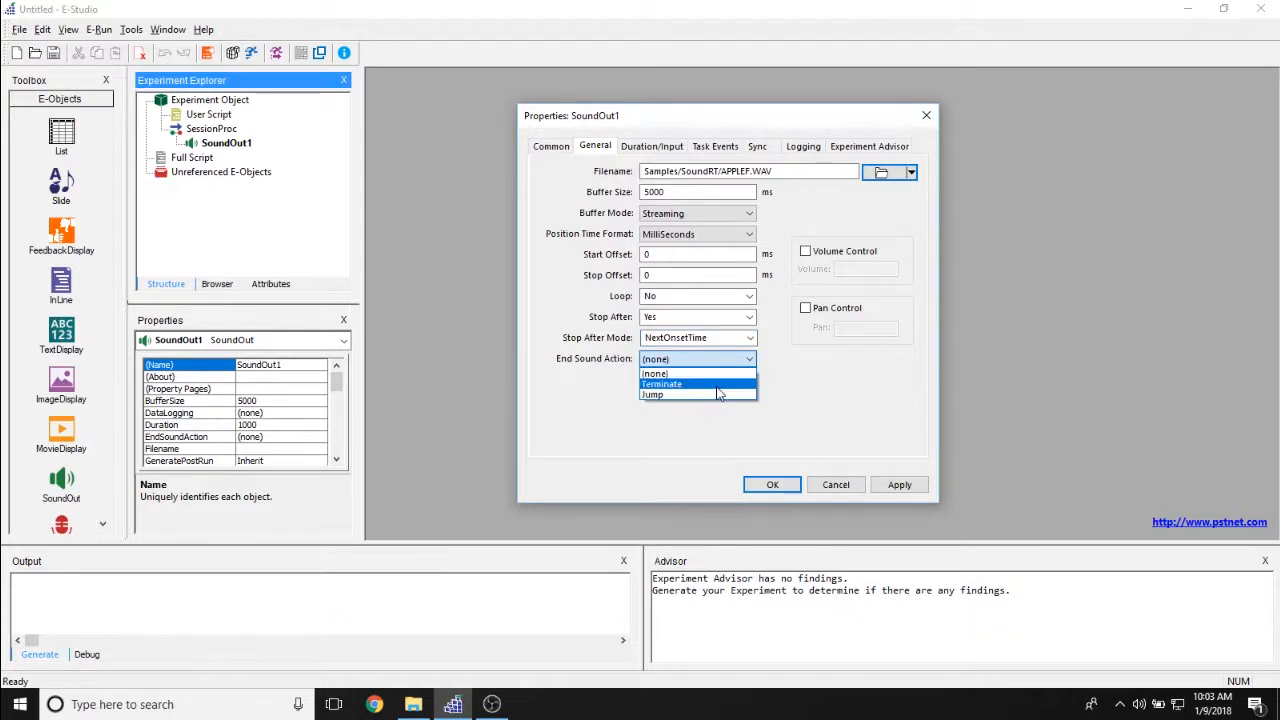
pyautogui.click(654, 373)
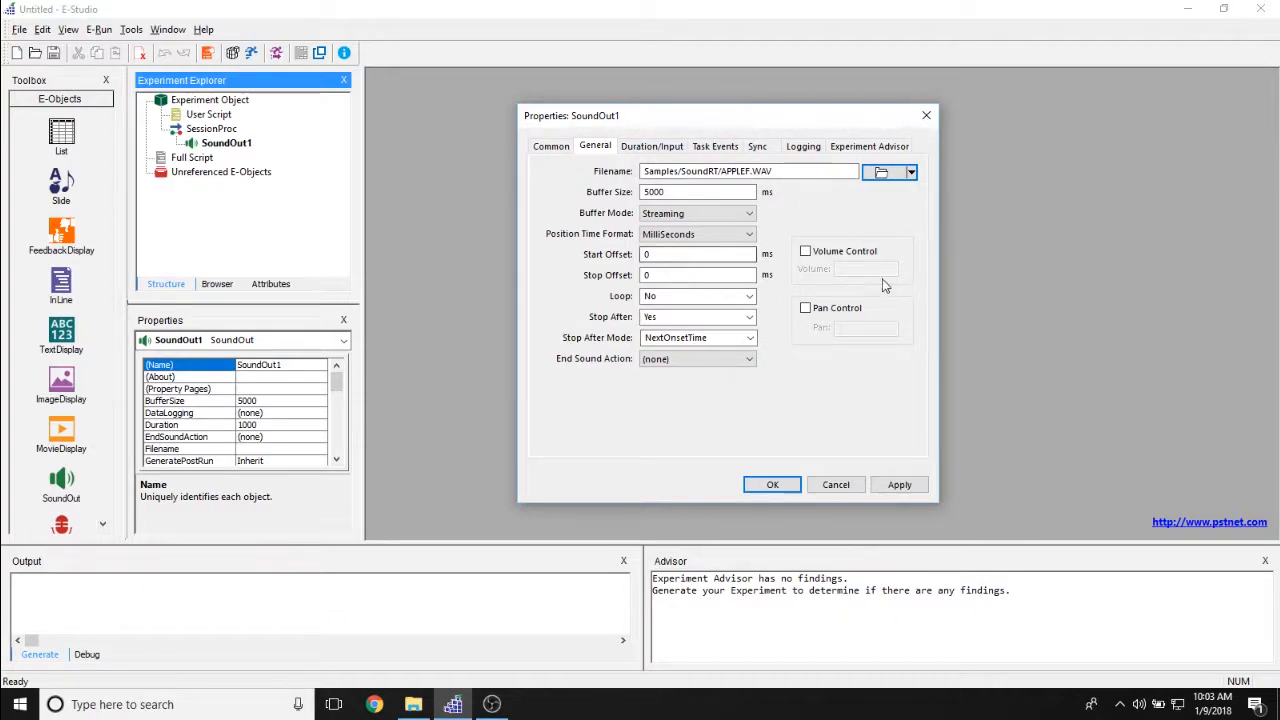
# Toggle Volume Control and Pan Control on and back off, leaving both disabled
pyautogui.click(805, 251)
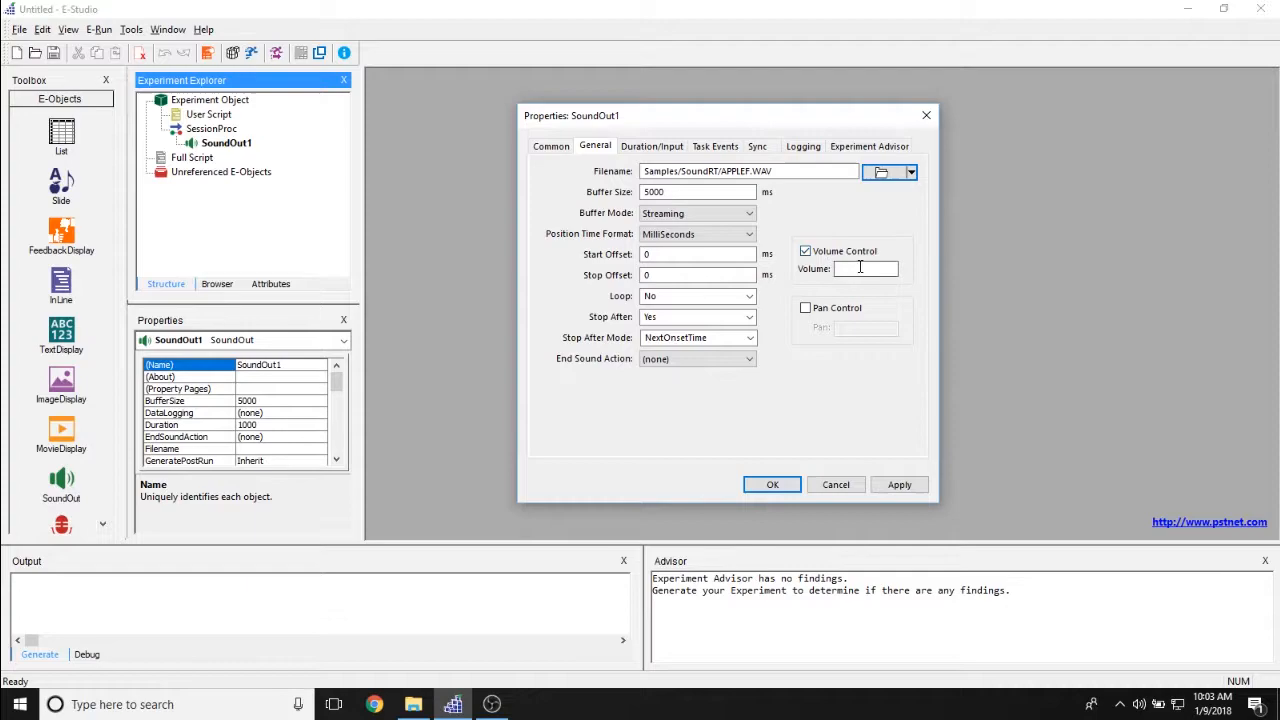
pyautogui.click(805, 251)
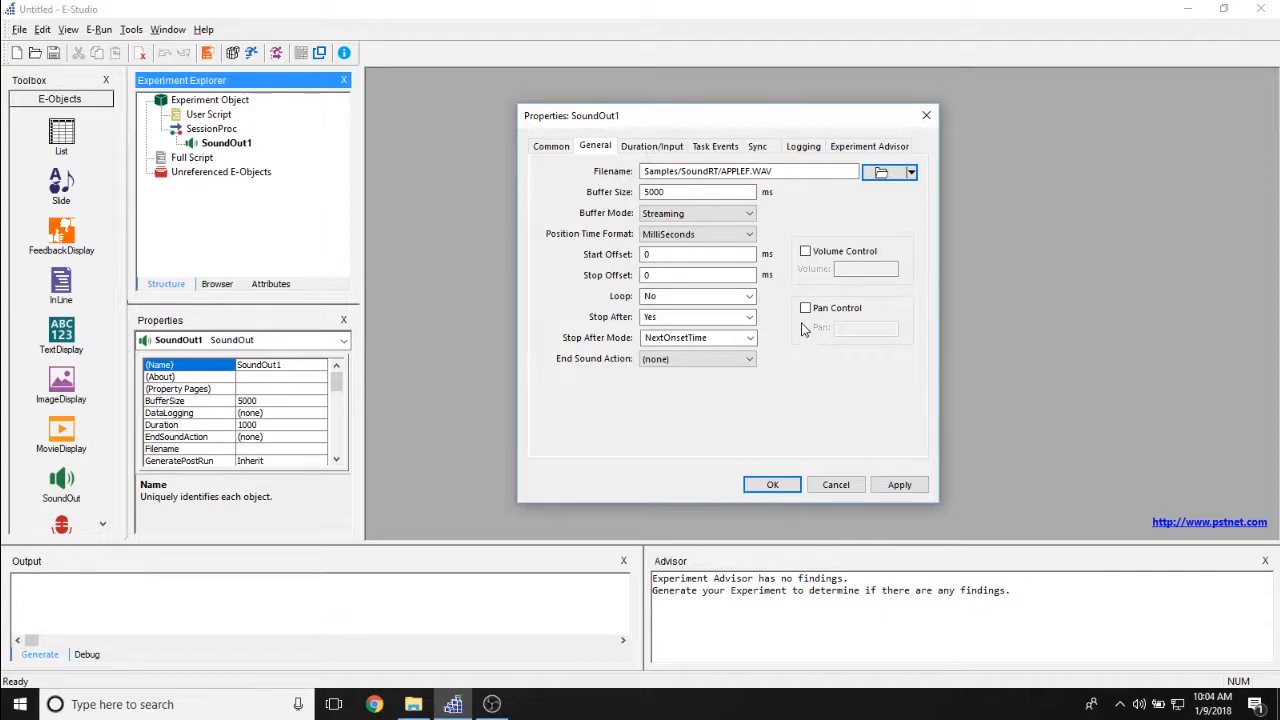
pyautogui.click(805, 308)
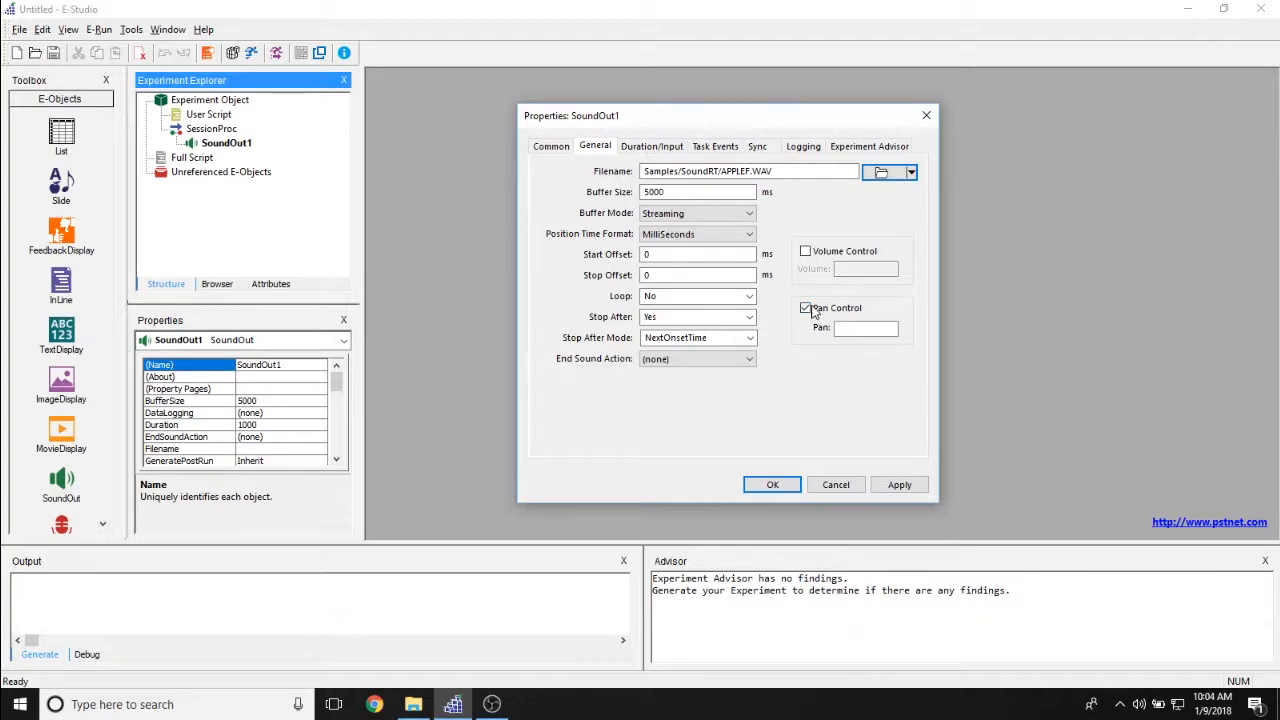
pyautogui.click(805, 308)
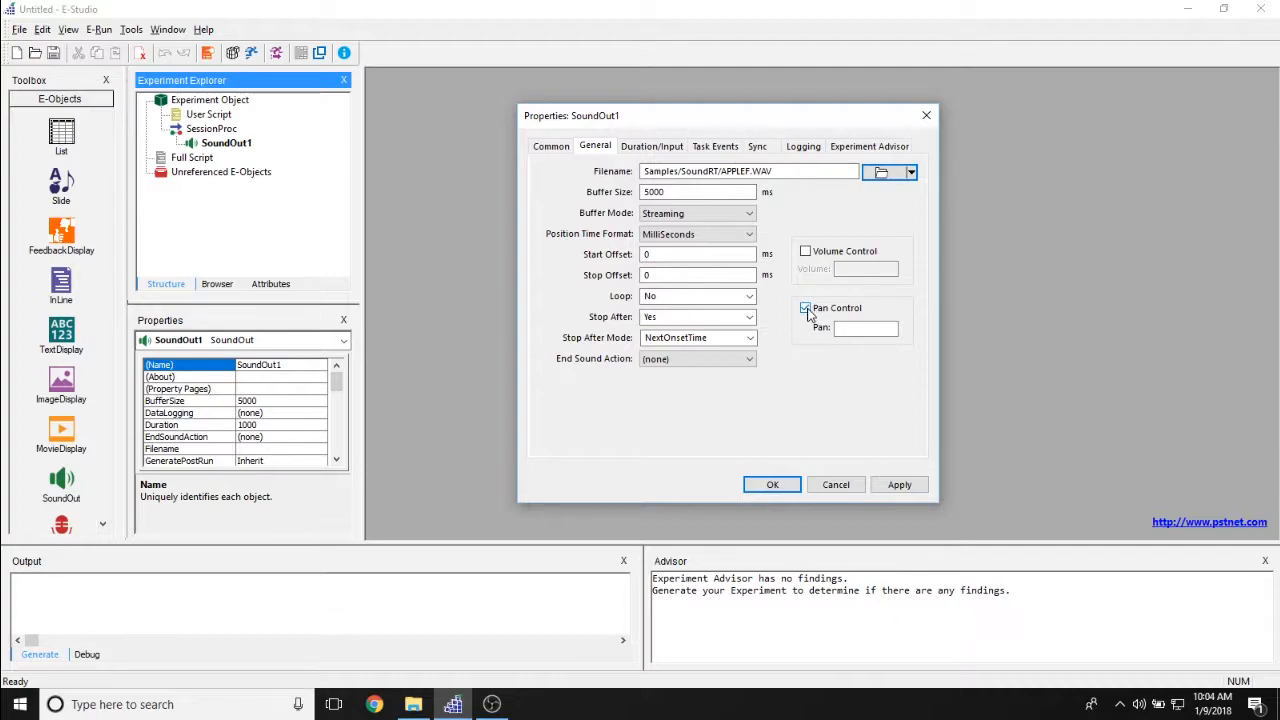
pyautogui.click(806, 308)
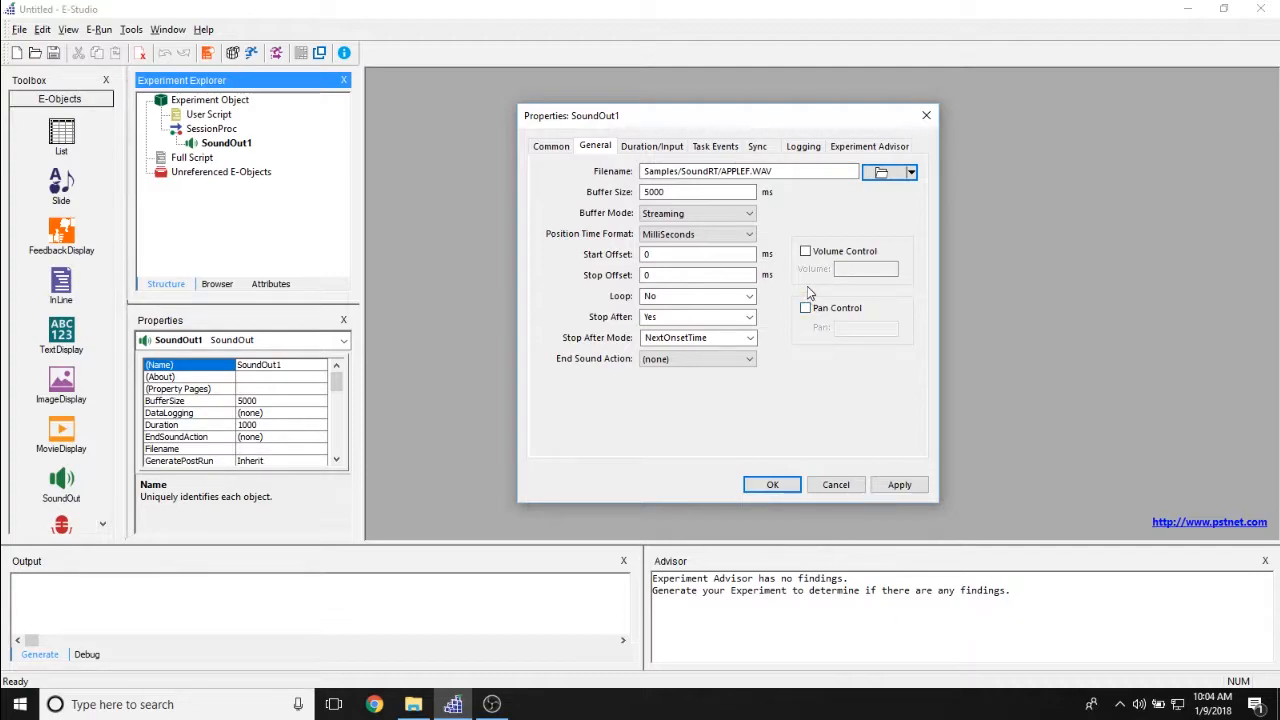
pyautogui.click(550, 146)
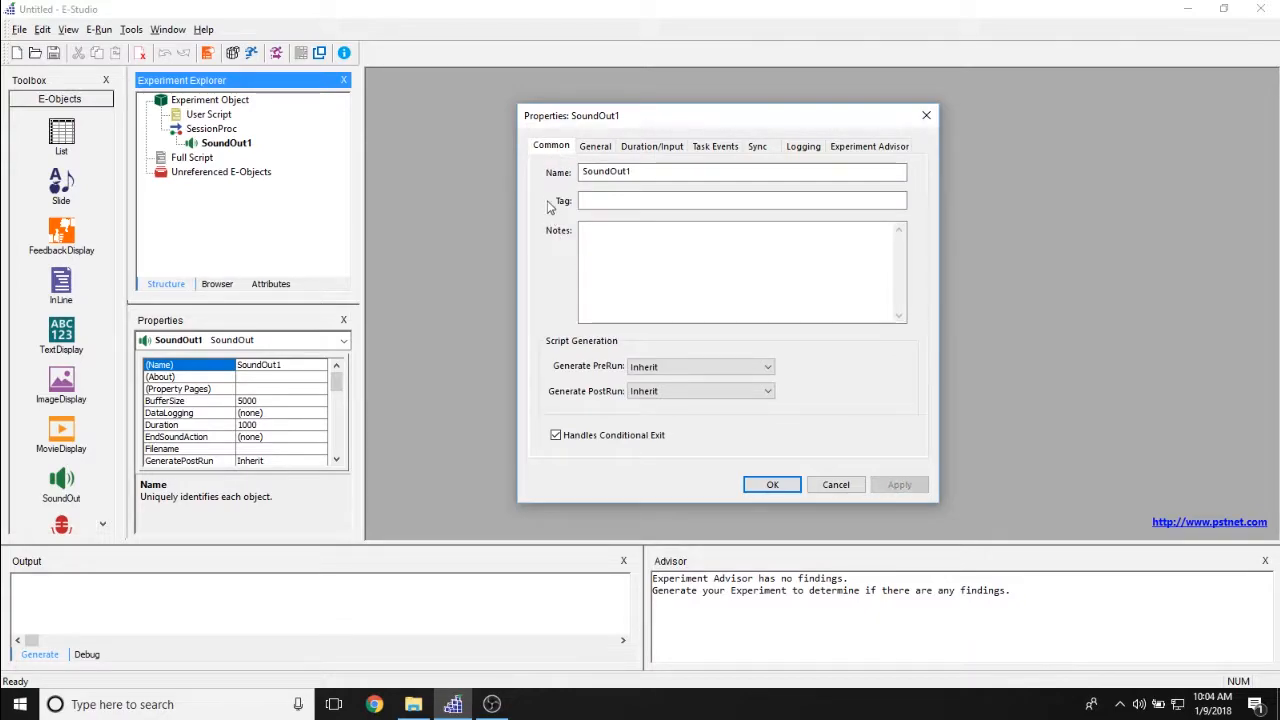
# Review the Generate PreRun options, keeping script generation at Inherit
pyautogui.click(741, 199)
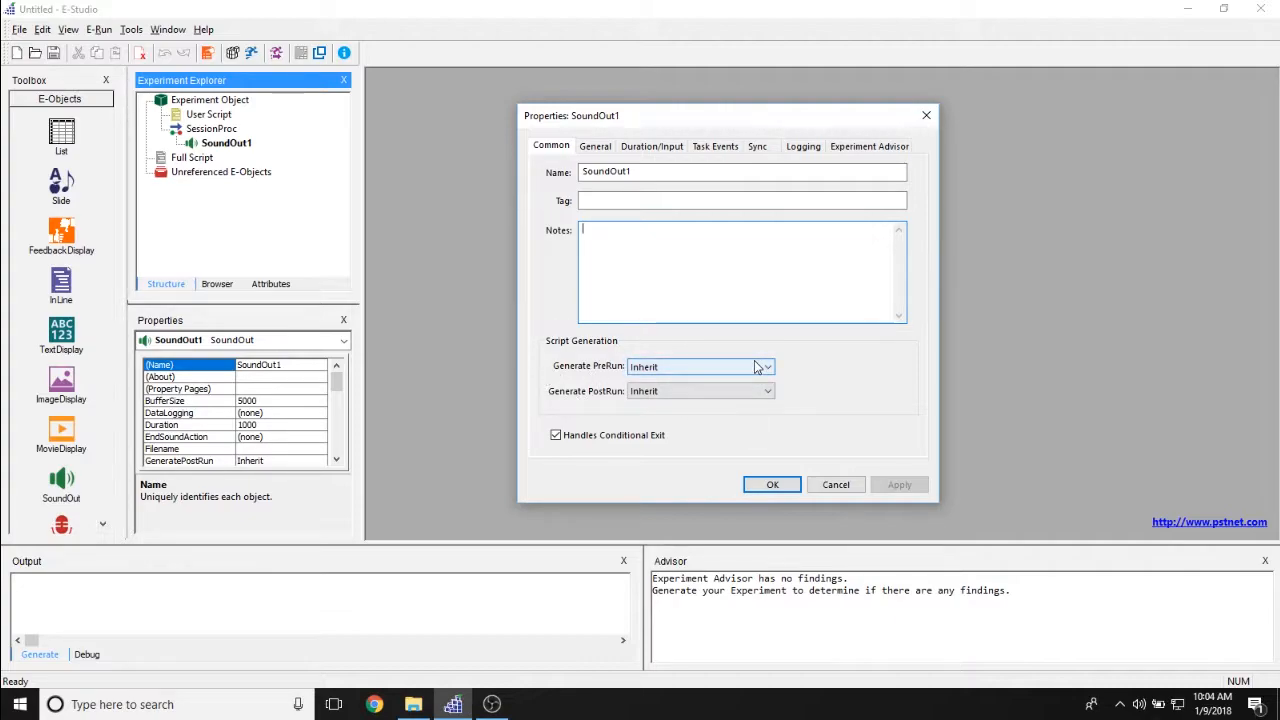
pyautogui.click(767, 366)
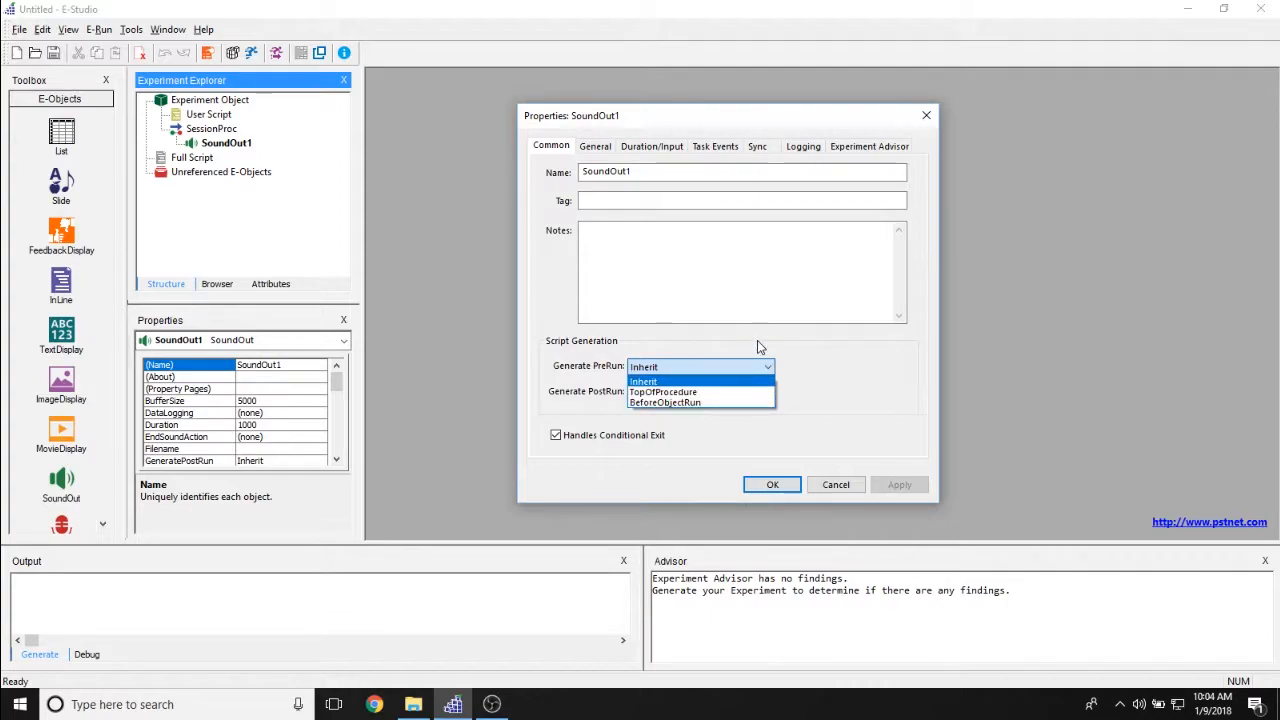
pyautogui.moveTo(700, 402)
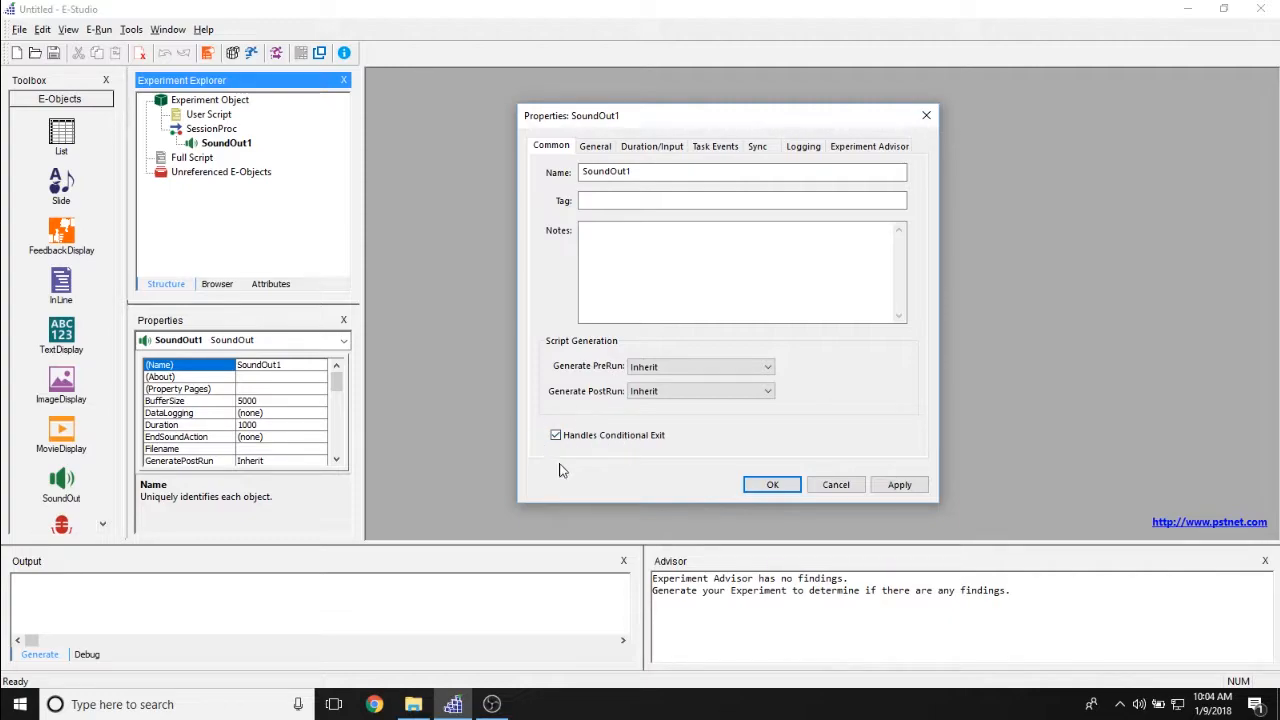
pyautogui.moveTo(538, 448)
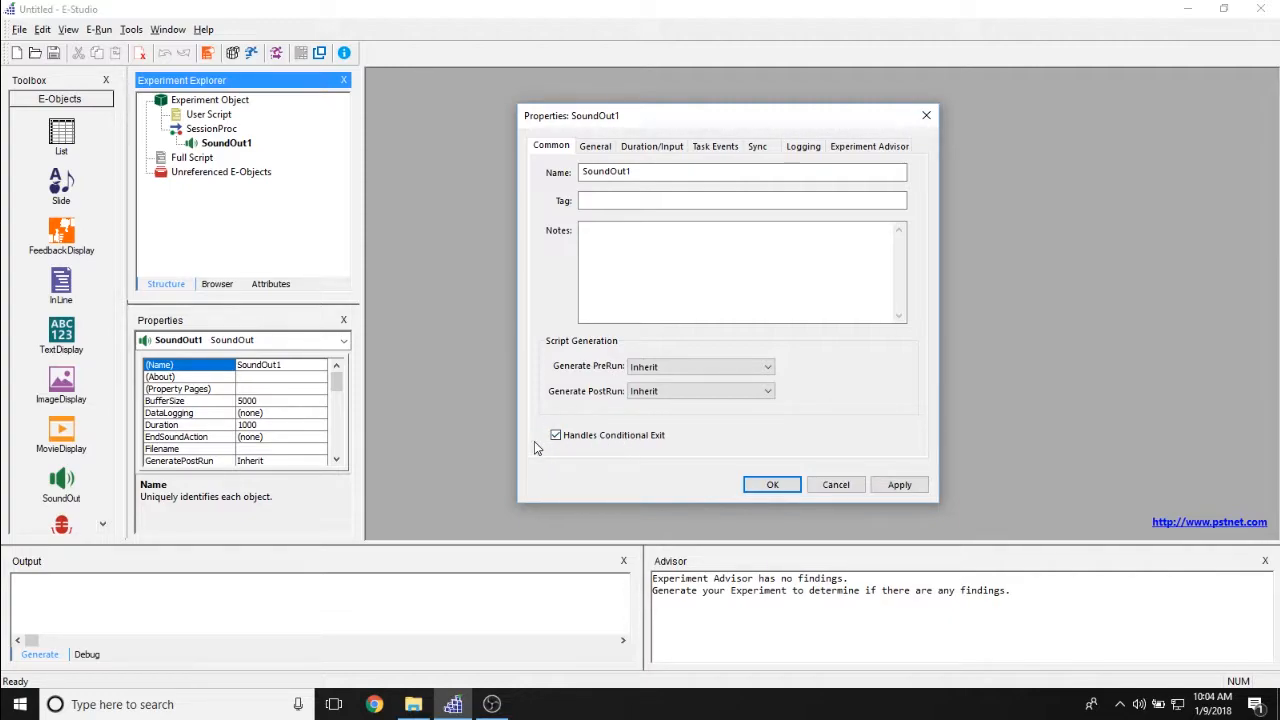
pyautogui.moveTo(677, 467)
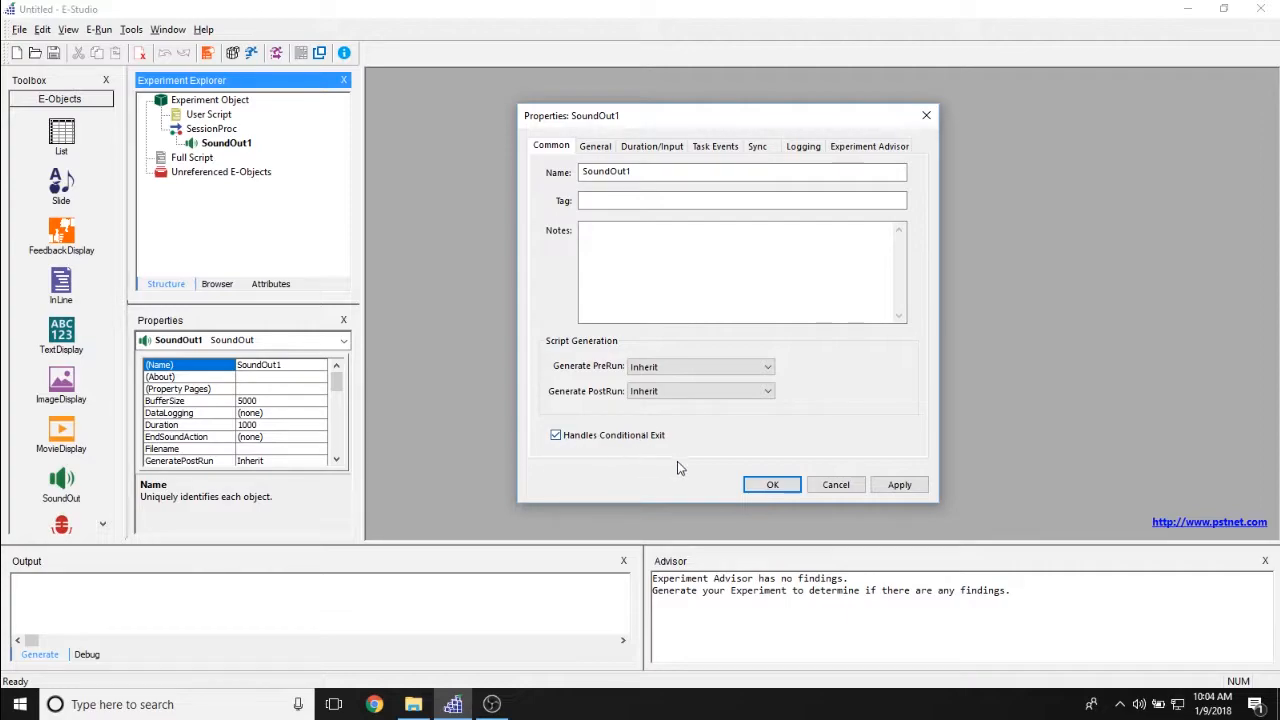
pyautogui.click(651, 146)
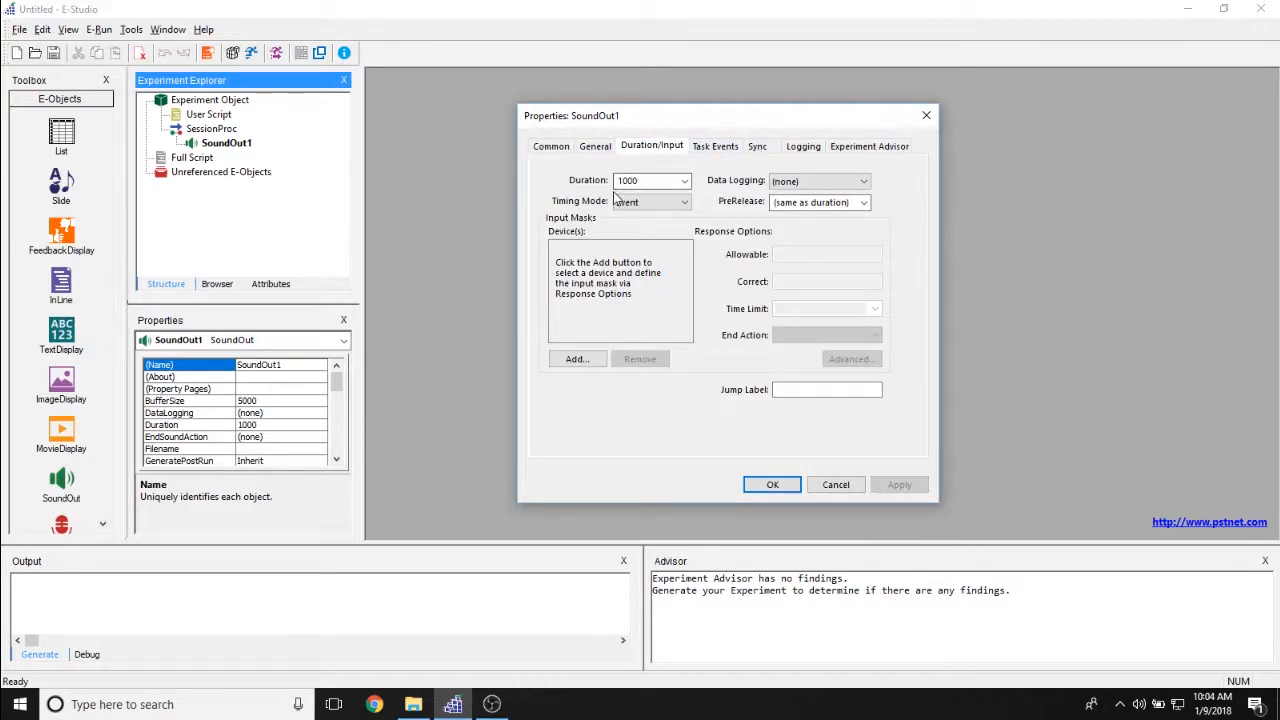
# Review duration, keep Data Logging at none and Event timing mode, and start adding an input mask
pyautogui.click(650, 181)
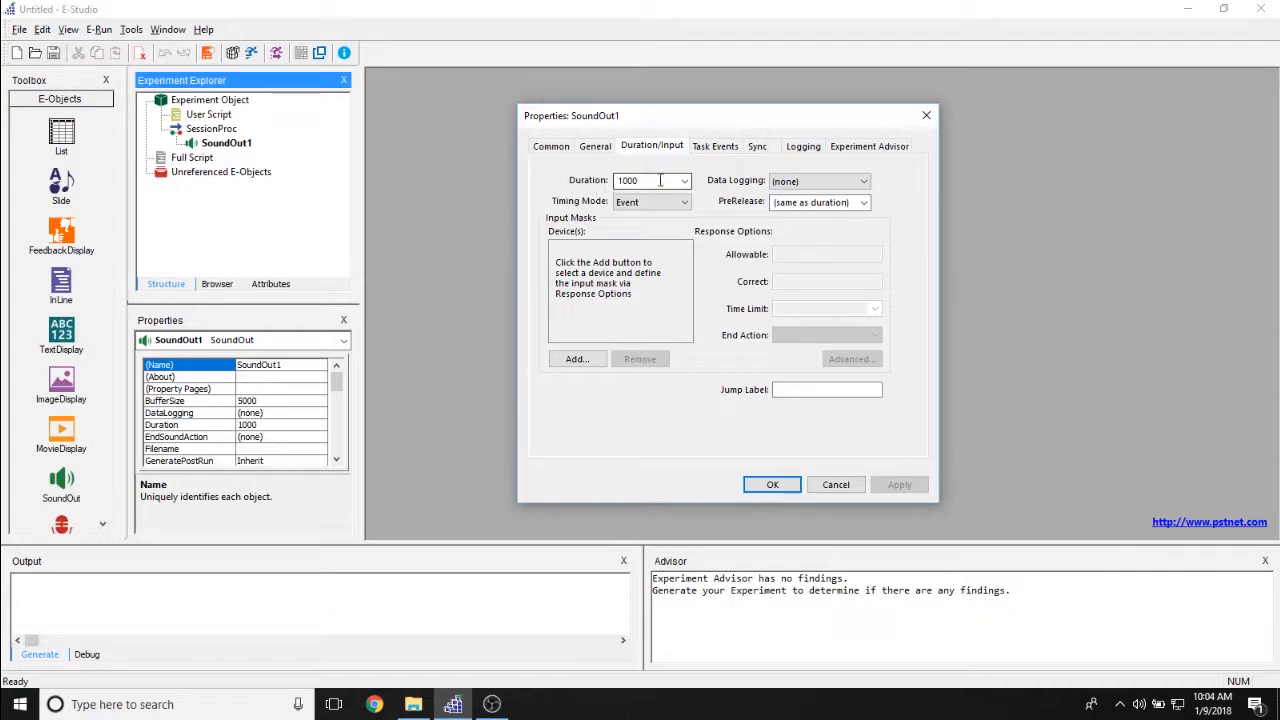
pyautogui.tripleClick(650, 181)
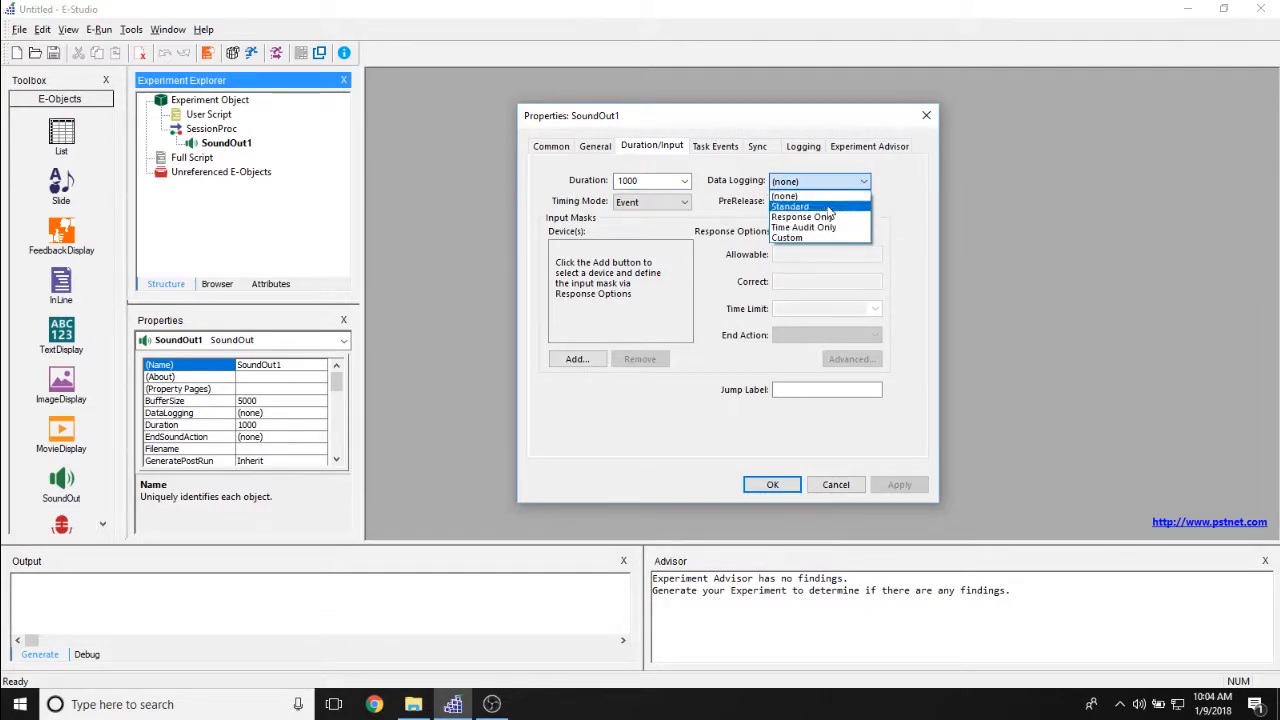
pyautogui.click(684, 201)
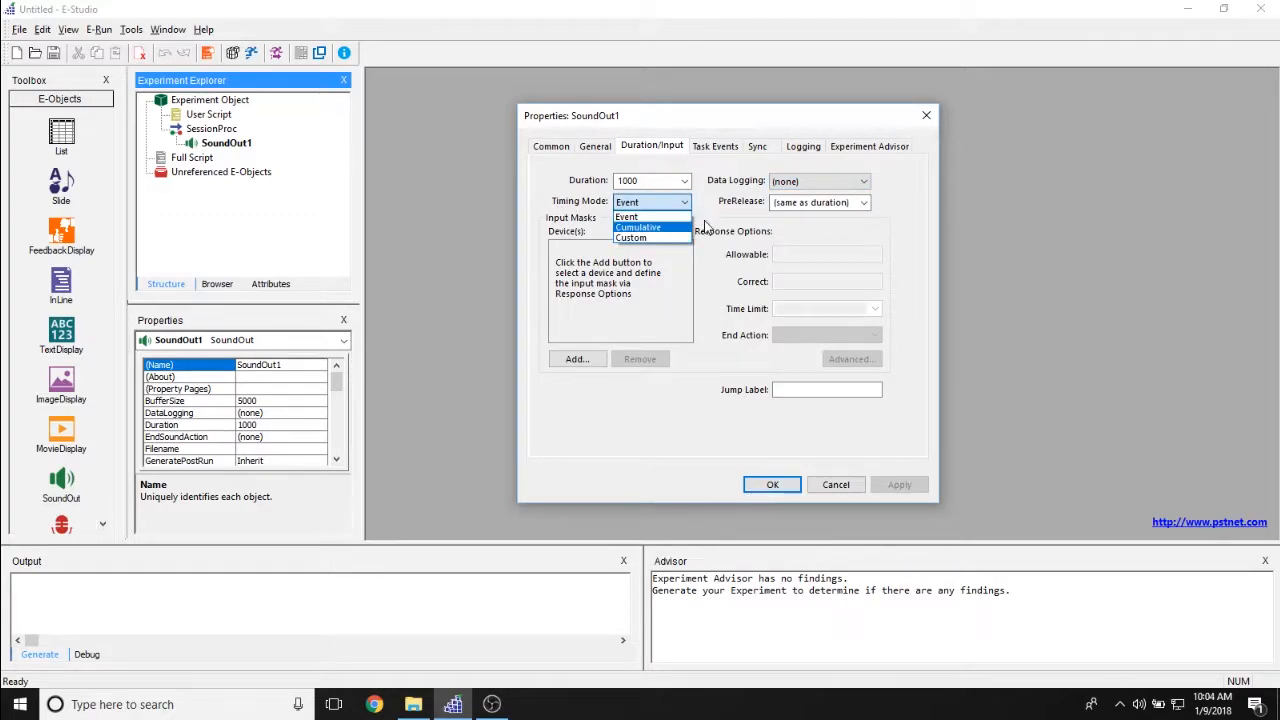
pyautogui.click(862, 202)
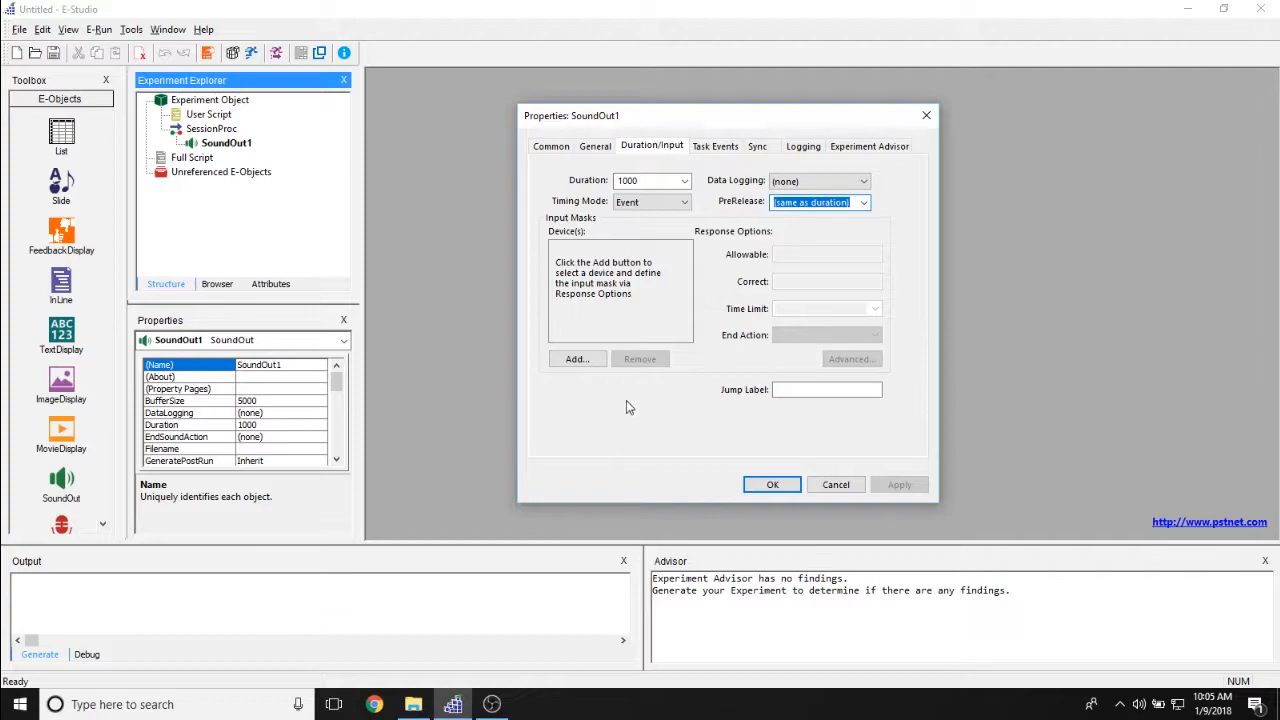
pyautogui.click(576, 358)
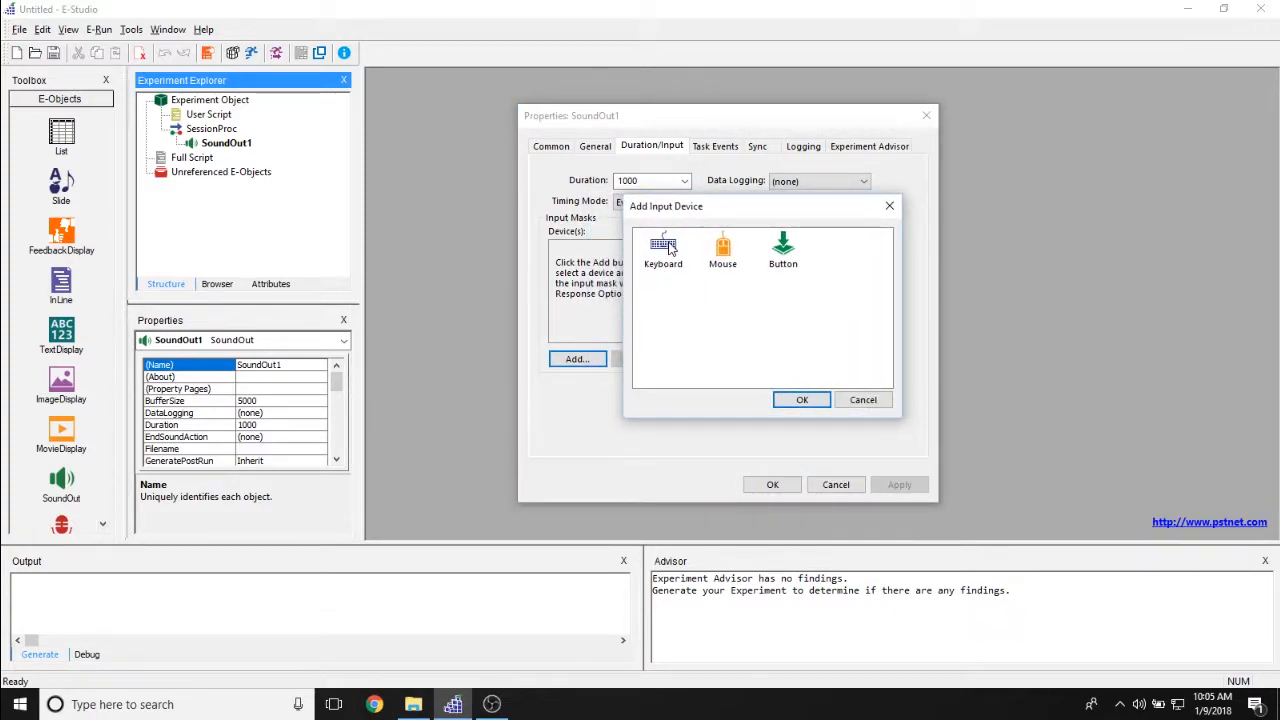
# Add Button as the input mask device
pyautogui.click(722, 250)
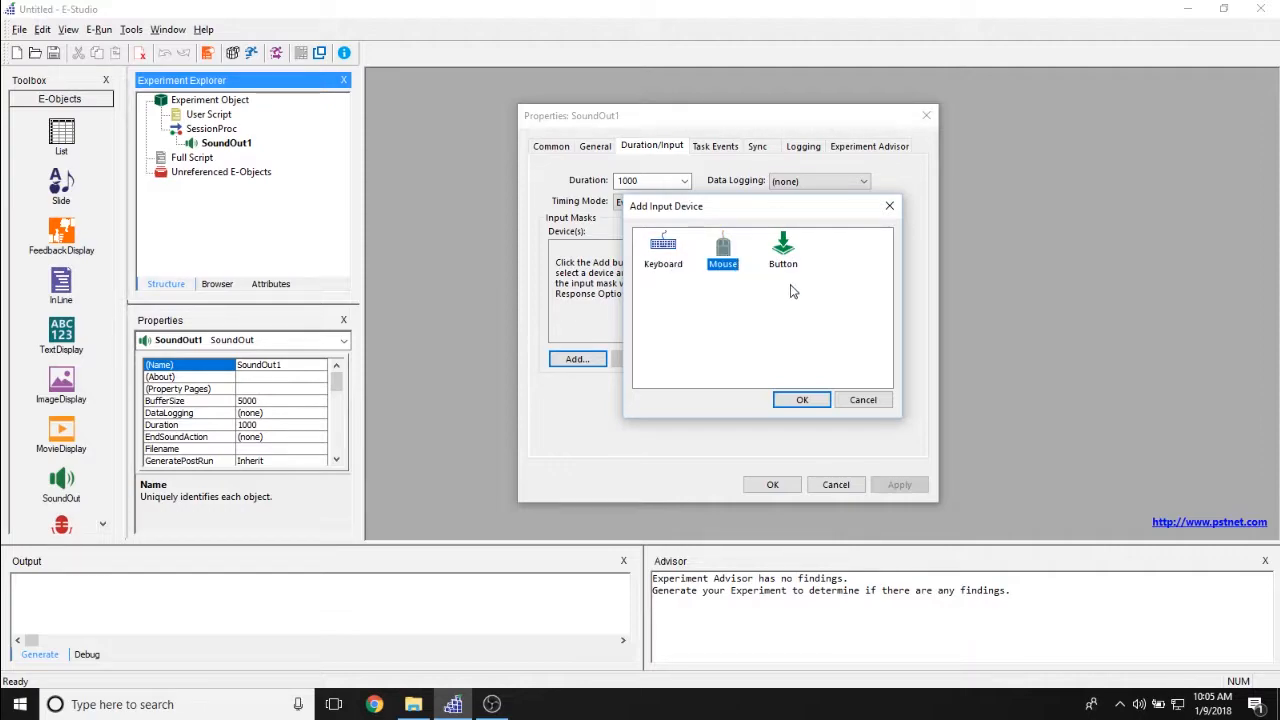
pyautogui.click(783, 250)
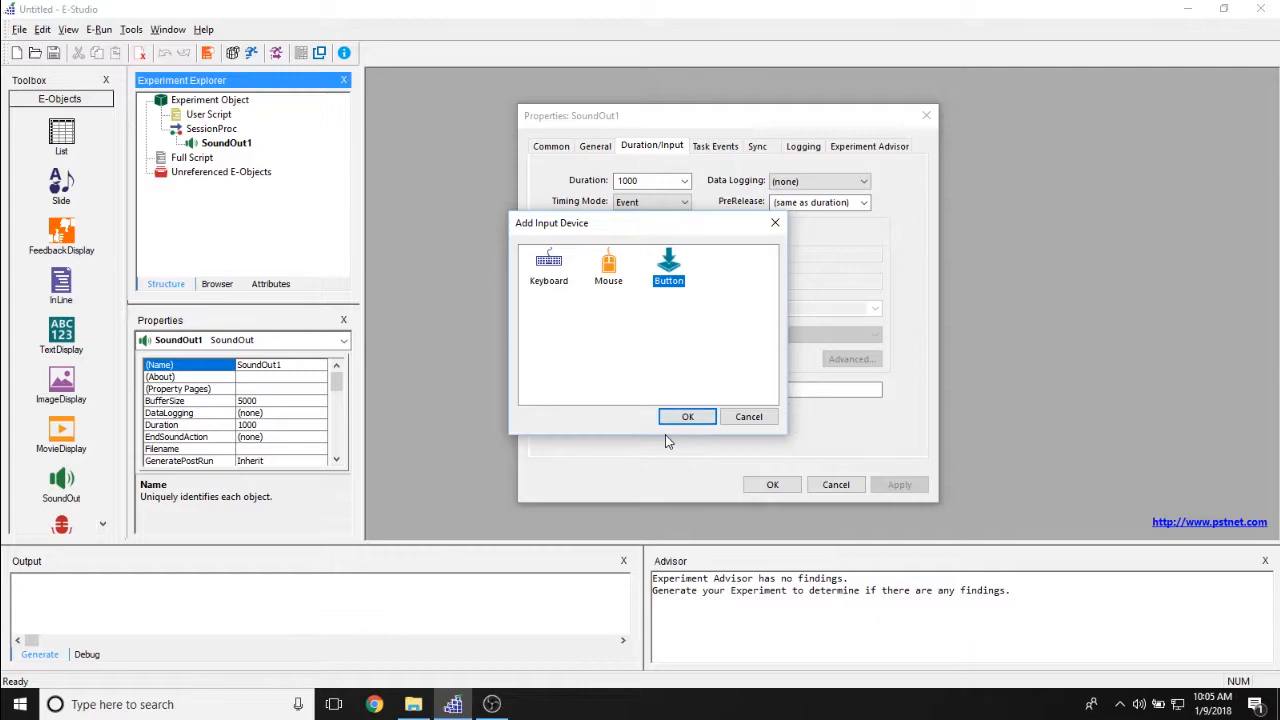
pyautogui.click(687, 416)
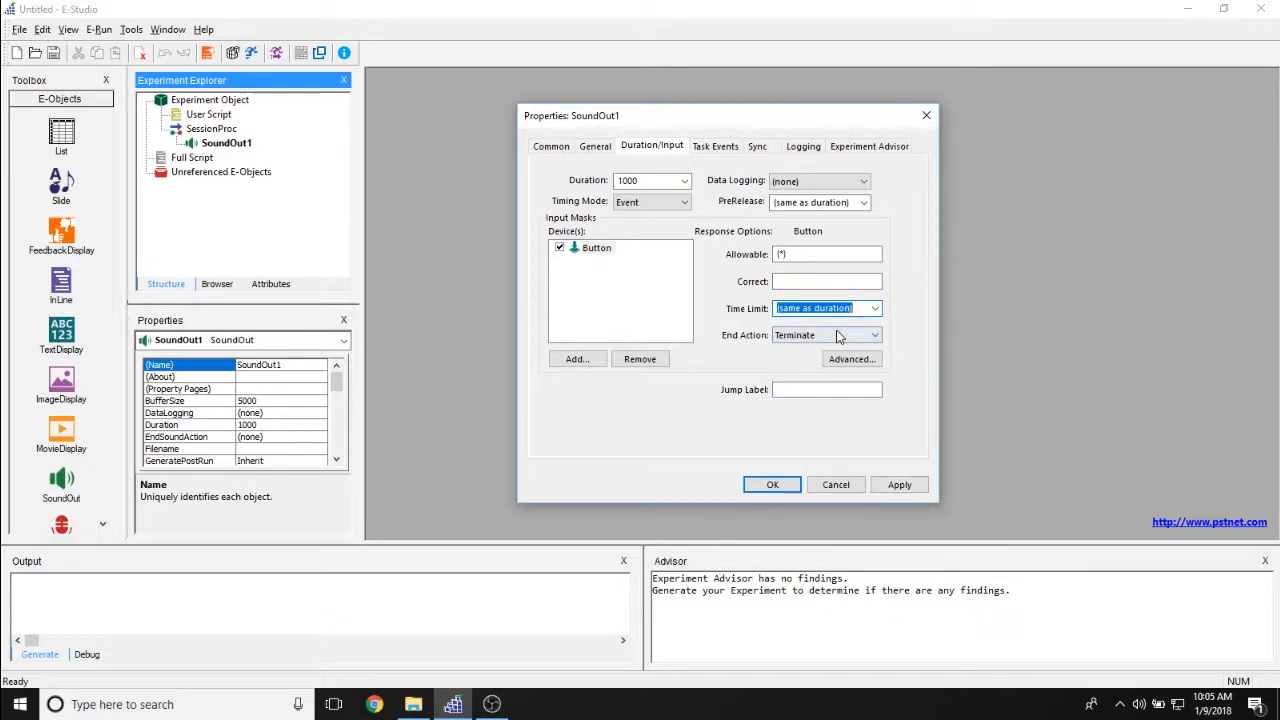
# Keep the Button mask's End Action at Terminate and check the jump label setting
pyautogui.click(875, 335)
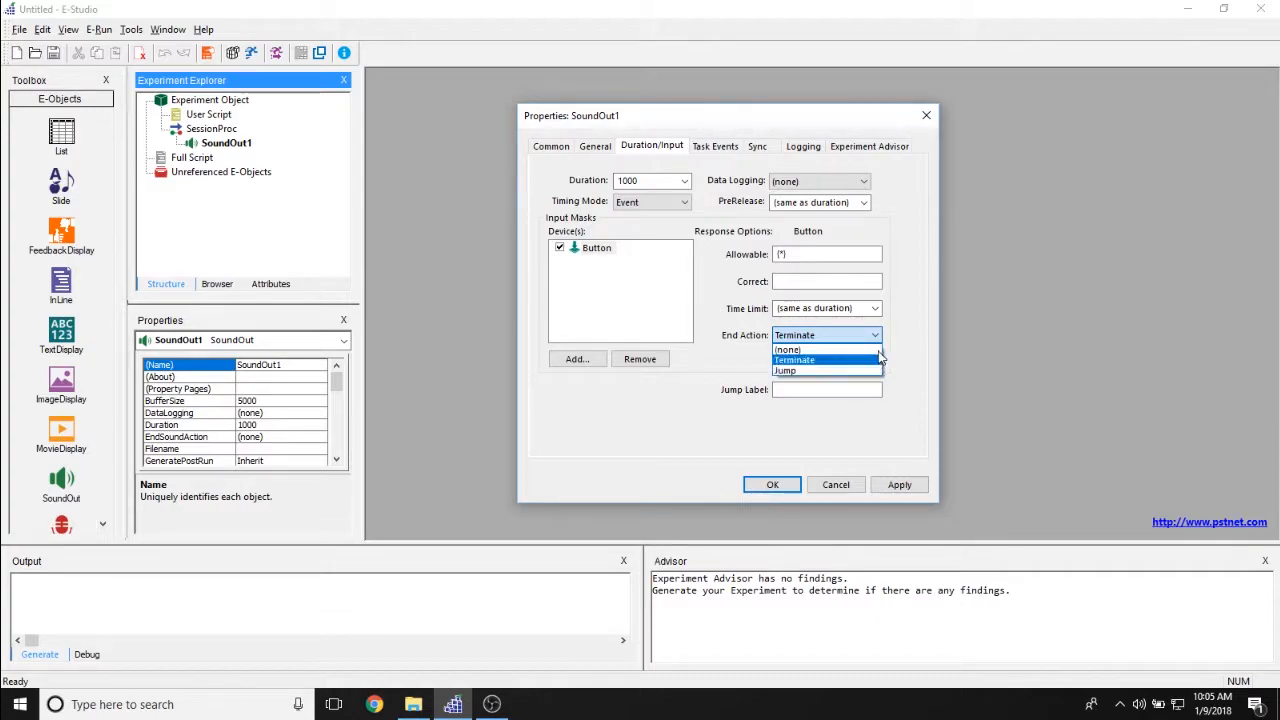
pyautogui.click(794, 360)
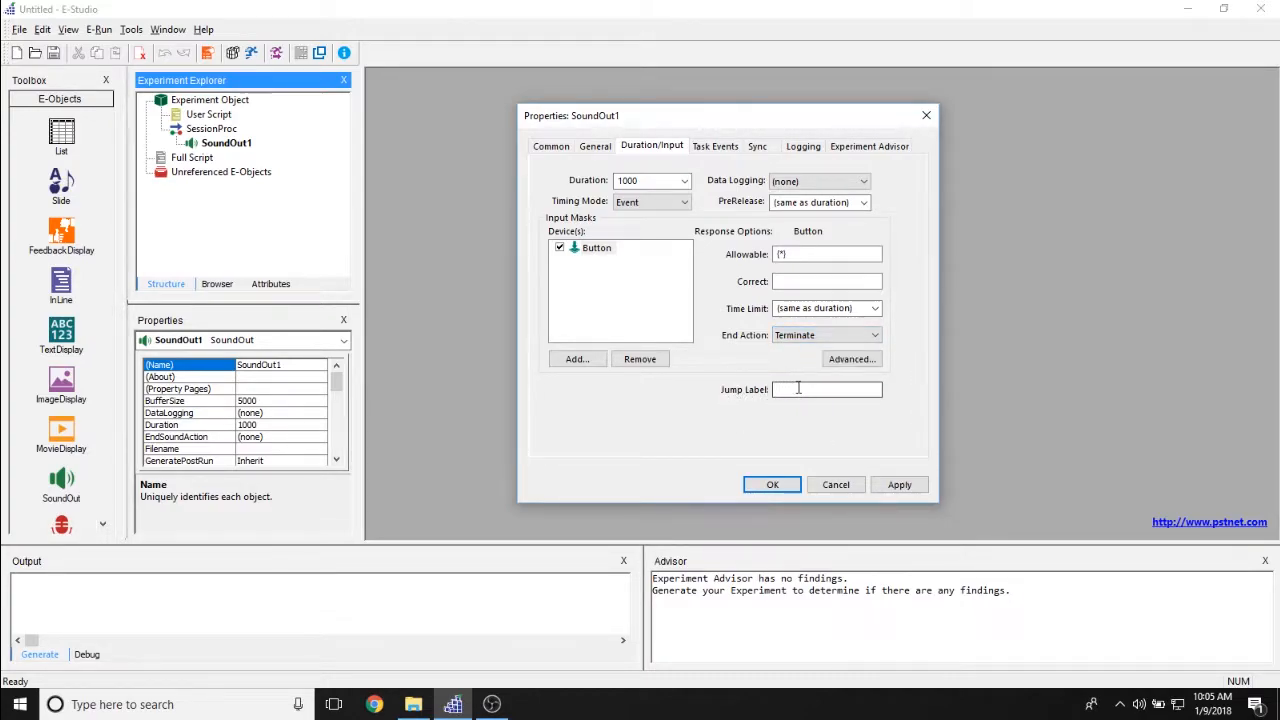
pyautogui.click(826, 389)
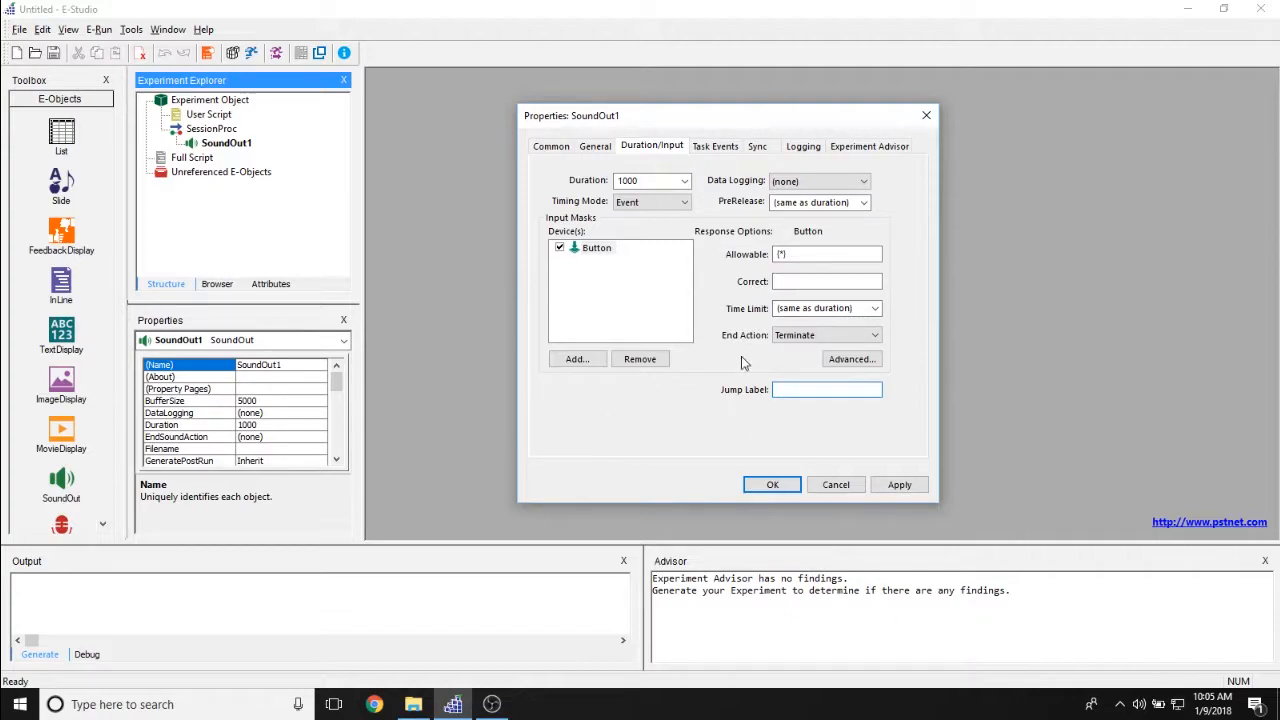
pyautogui.click(715, 146)
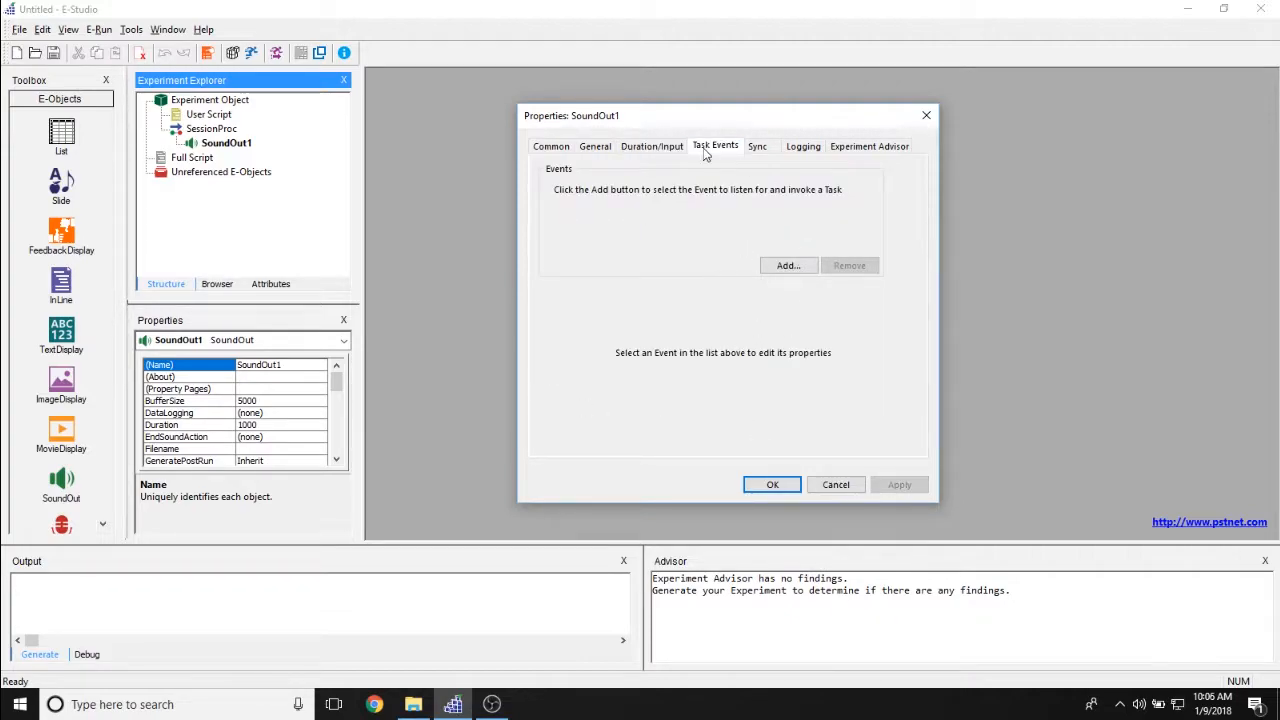
pyautogui.moveTo(550, 208)
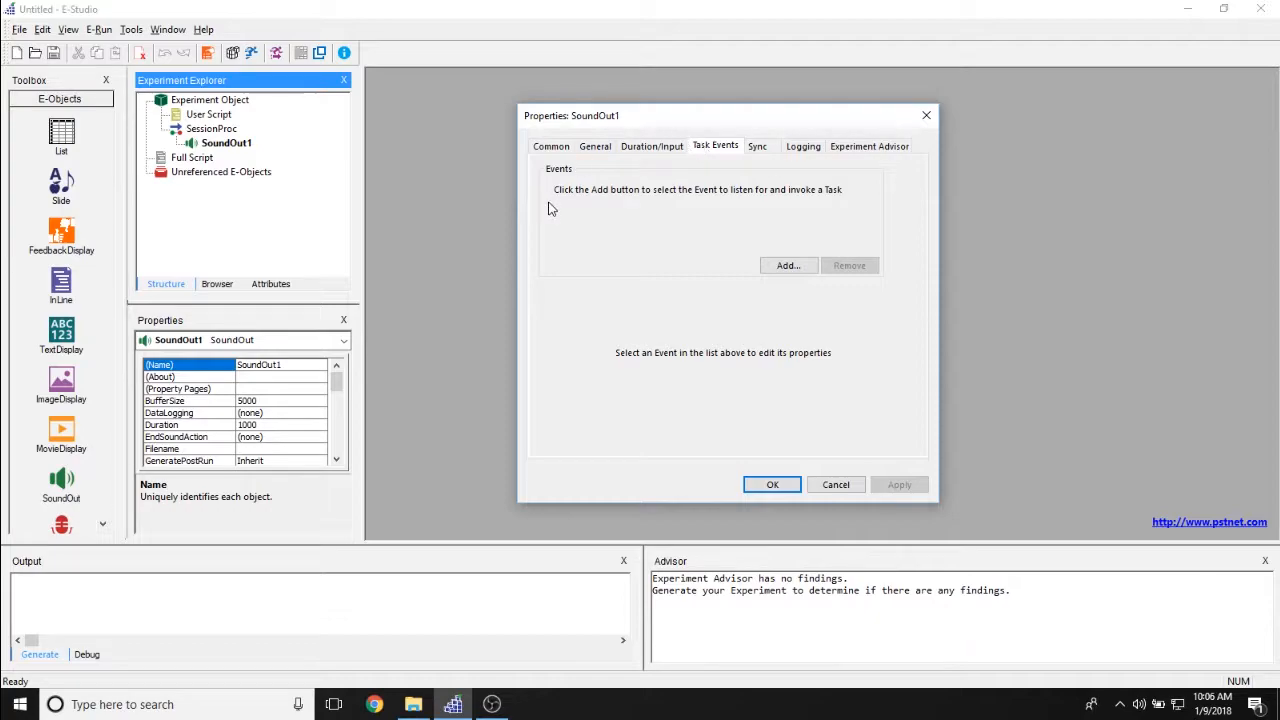
pyautogui.moveTo(655, 222)
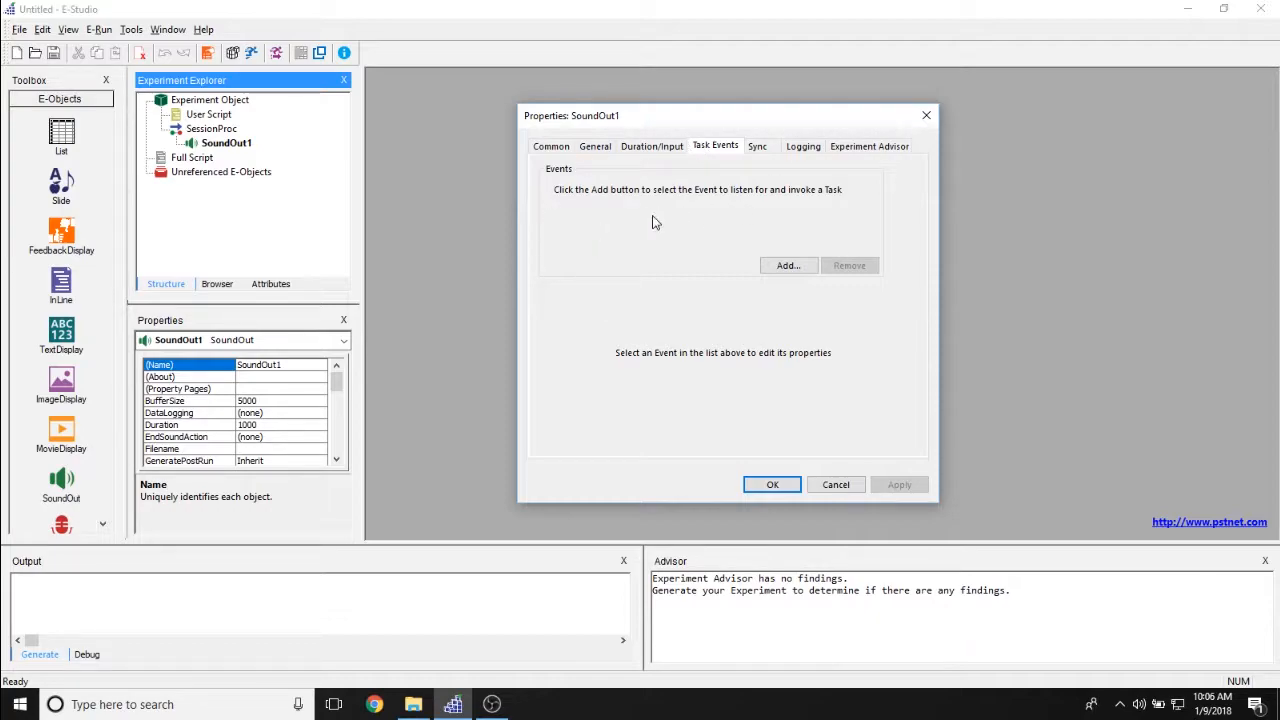
# Add the SoundOut1.OnsetTime task event without assigning any task
pyautogui.click(788, 265)
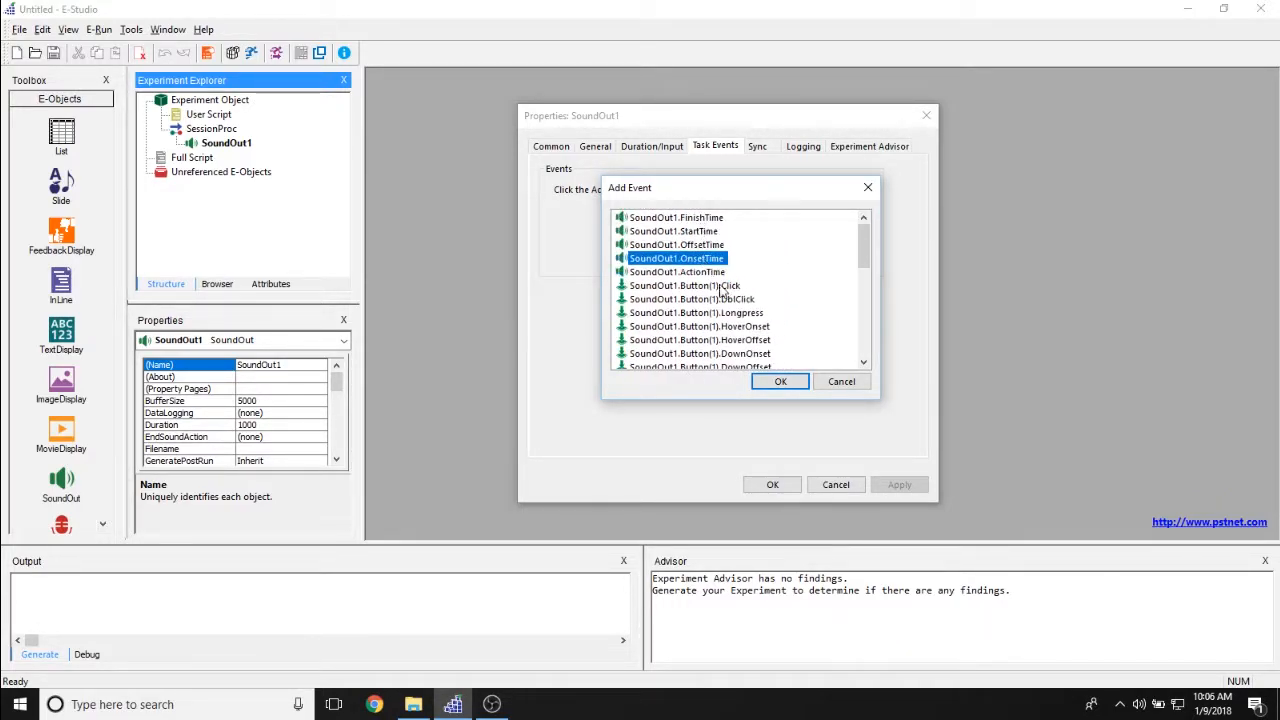
pyautogui.click(780, 381)
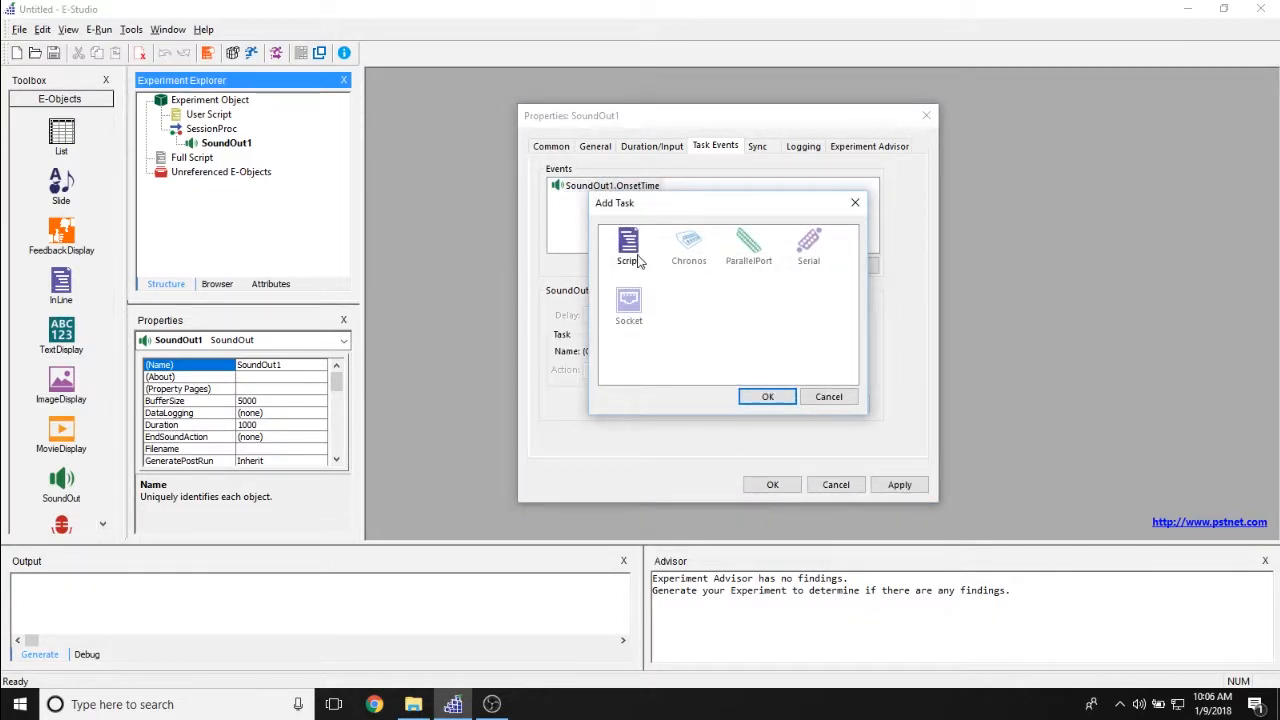
pyautogui.click(628, 245)
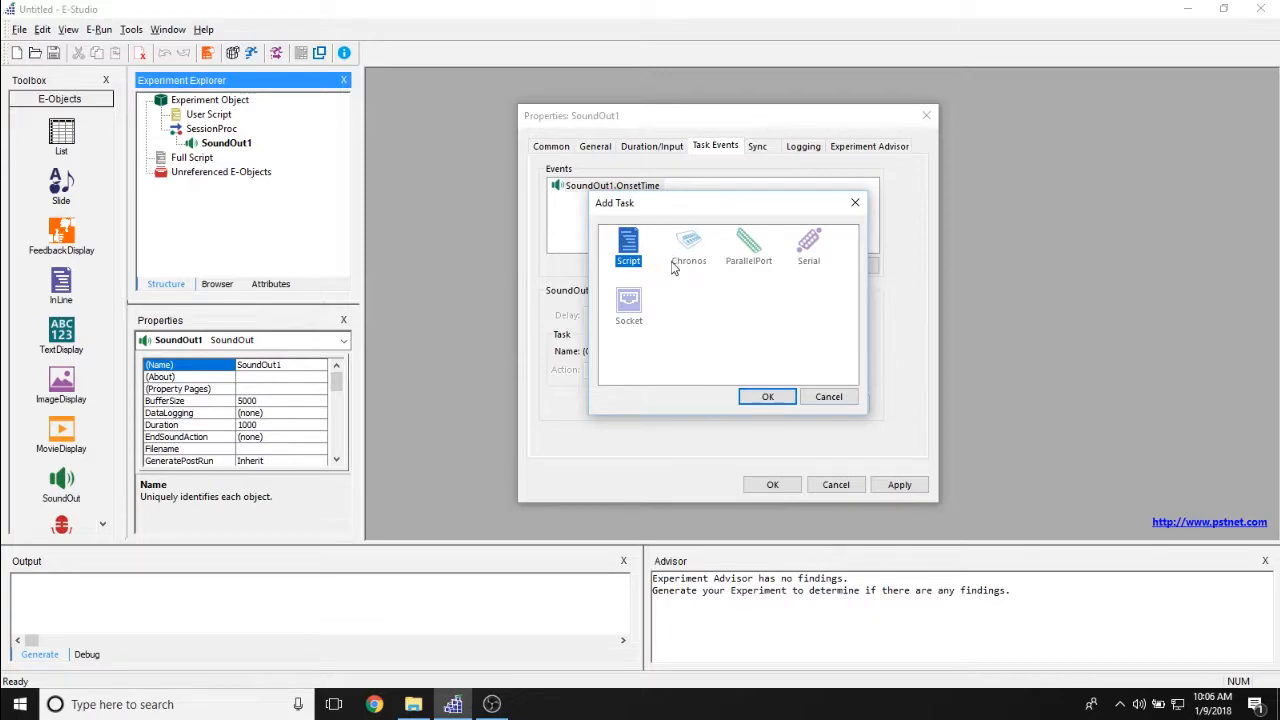
pyautogui.click(748, 248)
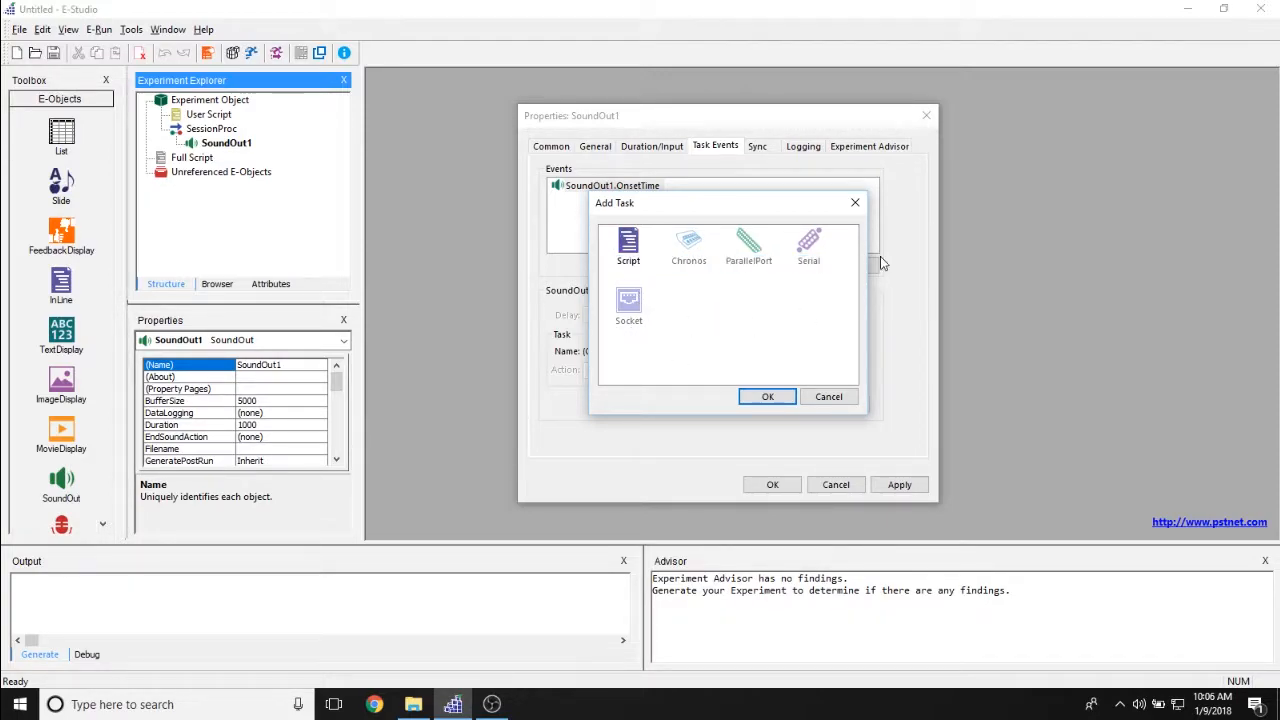
pyautogui.click(829, 396)
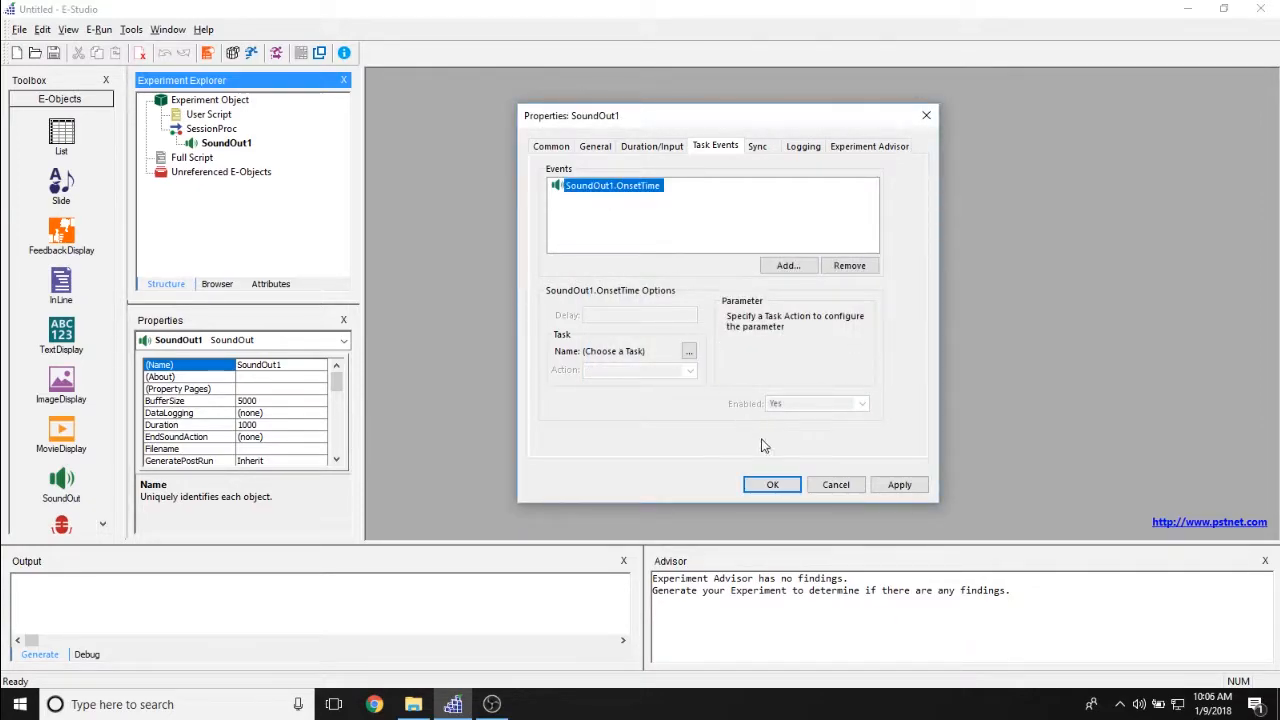
pyautogui.click(757, 146)
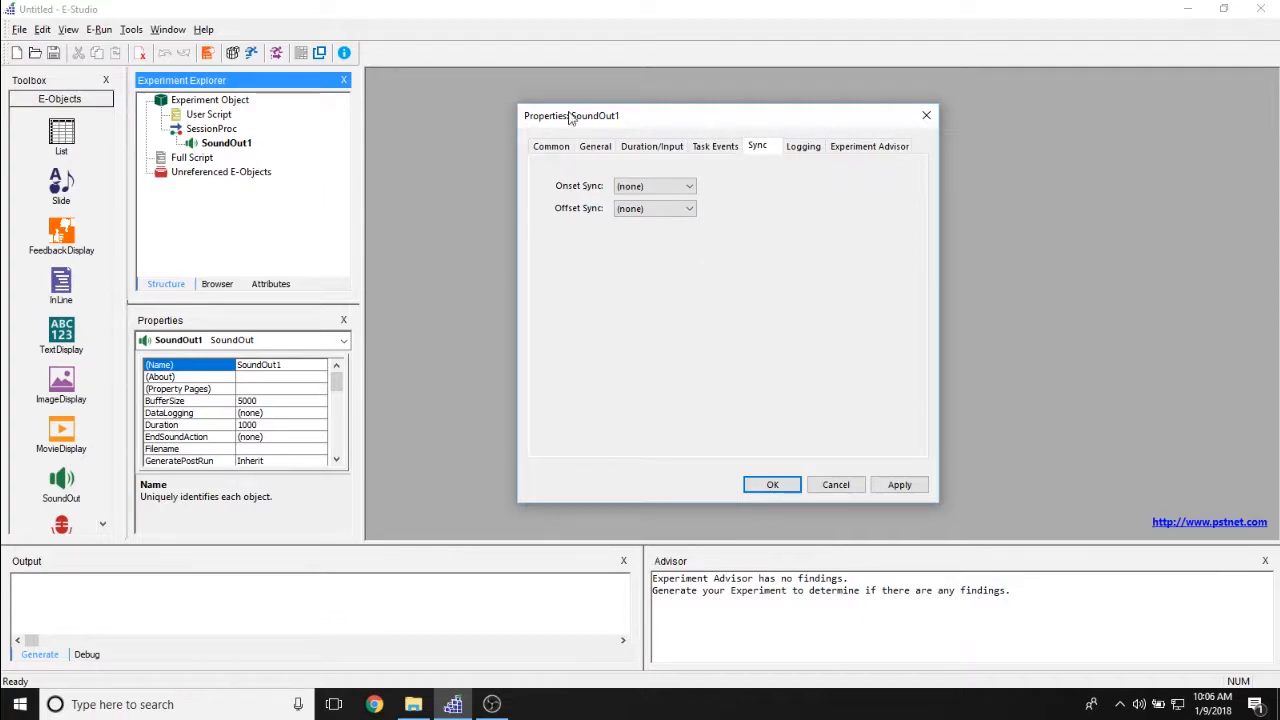
pyautogui.moveTo(725, 233)
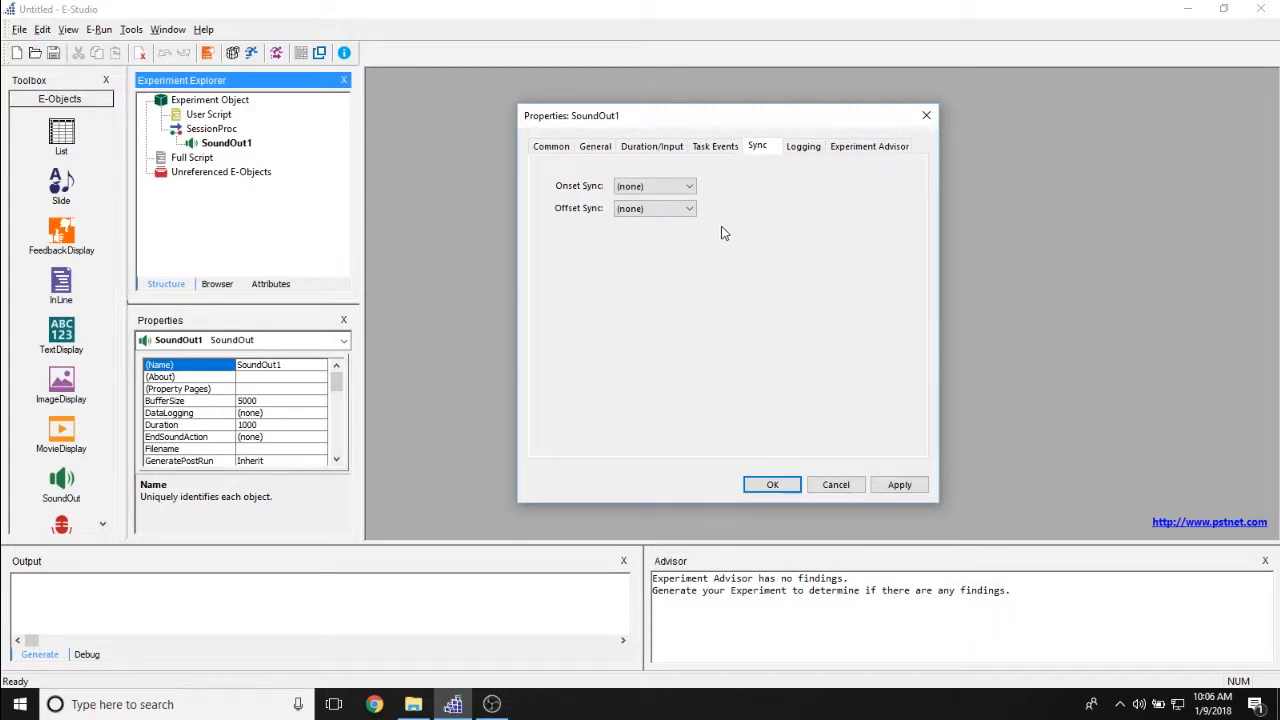
# Leave Sync onset and offset at none and view the Logging properties
pyautogui.click(803, 146)
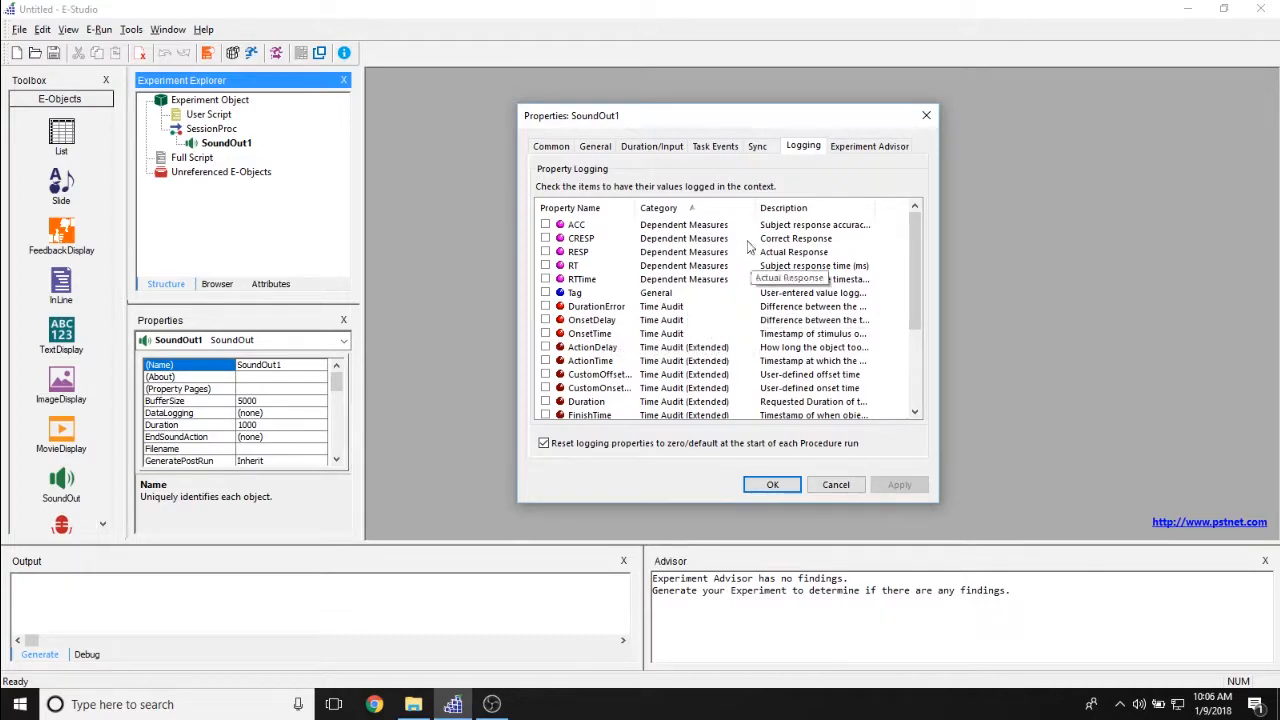
pyautogui.moveTo(490, 170)
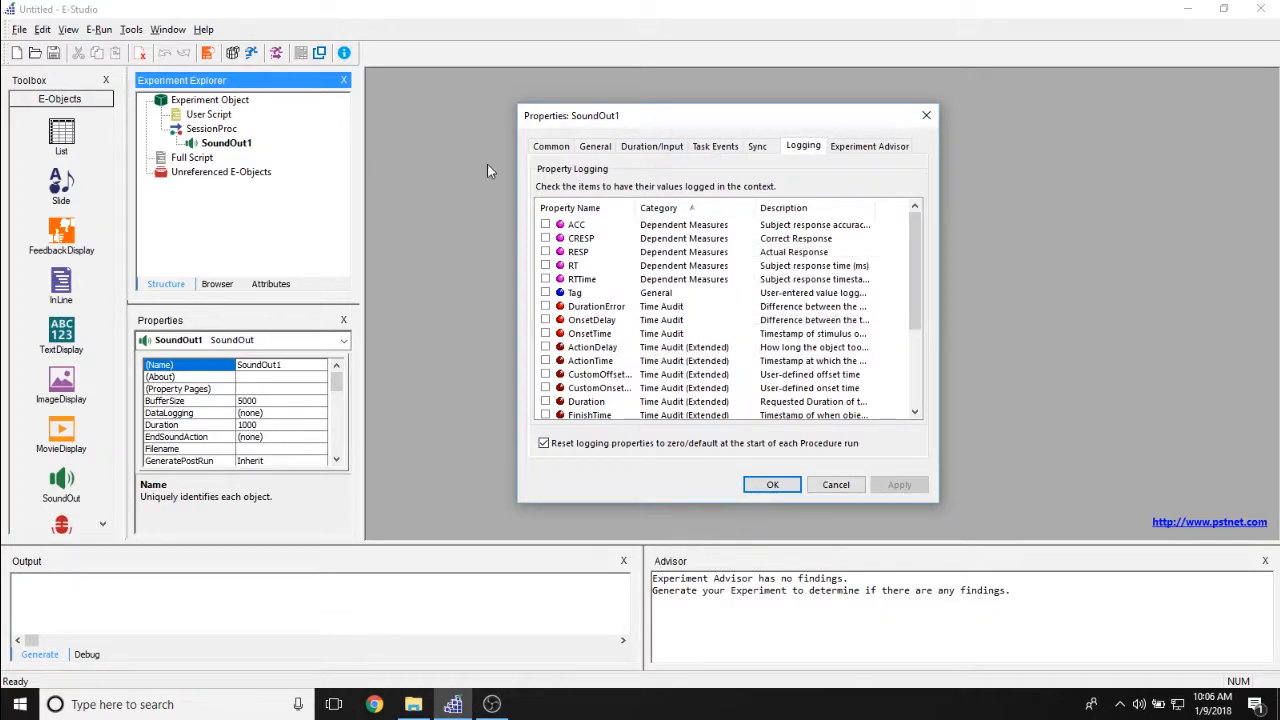
# Review Experiment Advisor report stats with none selected, then return to Duration/Input
pyautogui.click(868, 145)
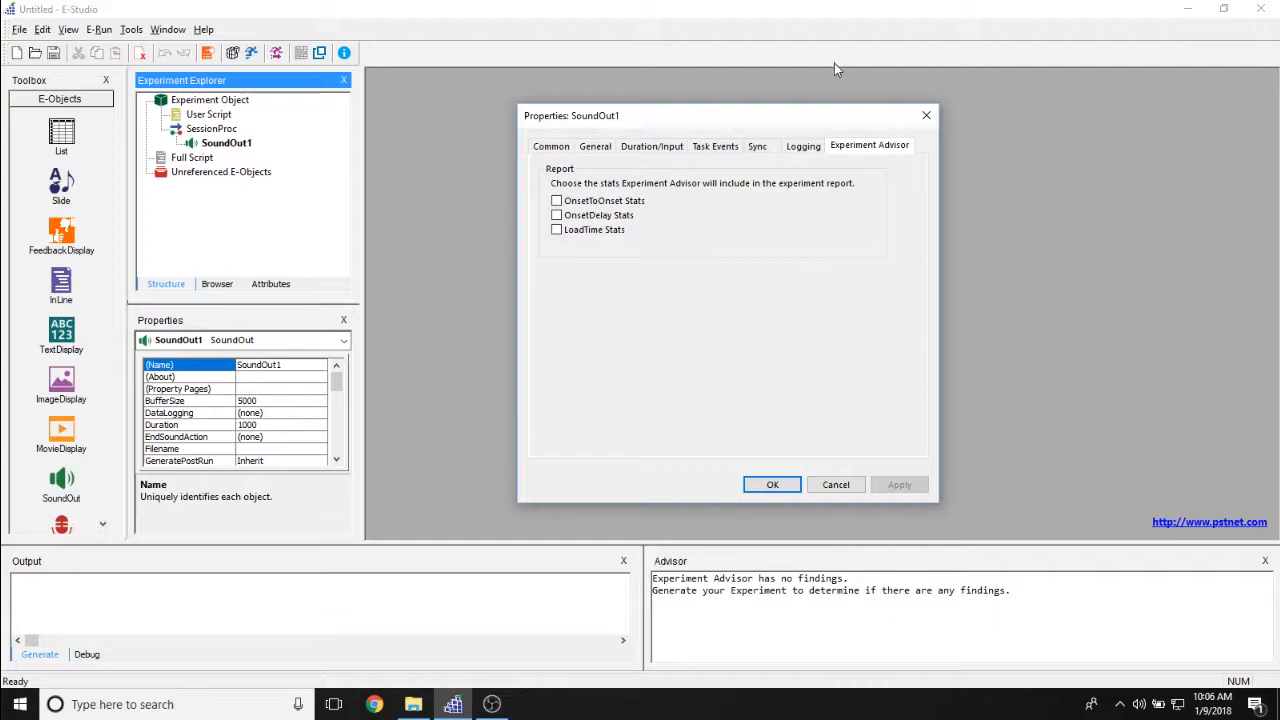
pyautogui.moveTo(715, 216)
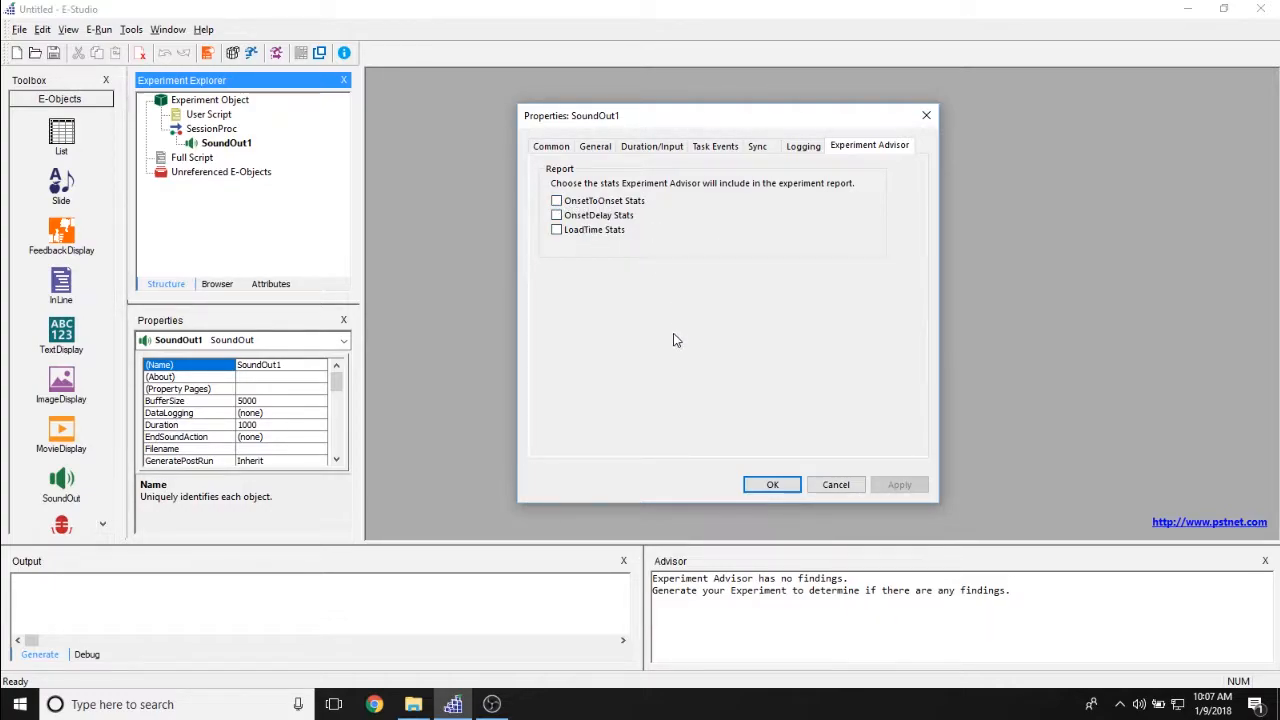
pyautogui.moveTo(640, 160)
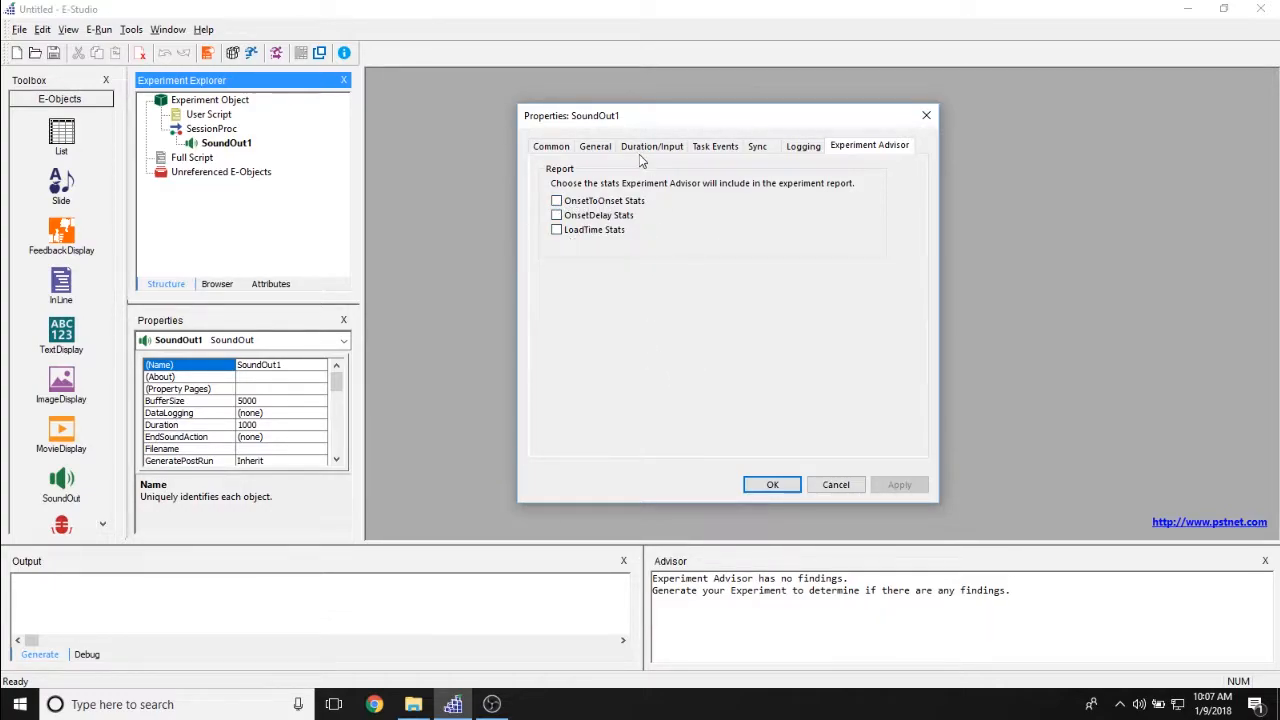
pyautogui.click(652, 146)
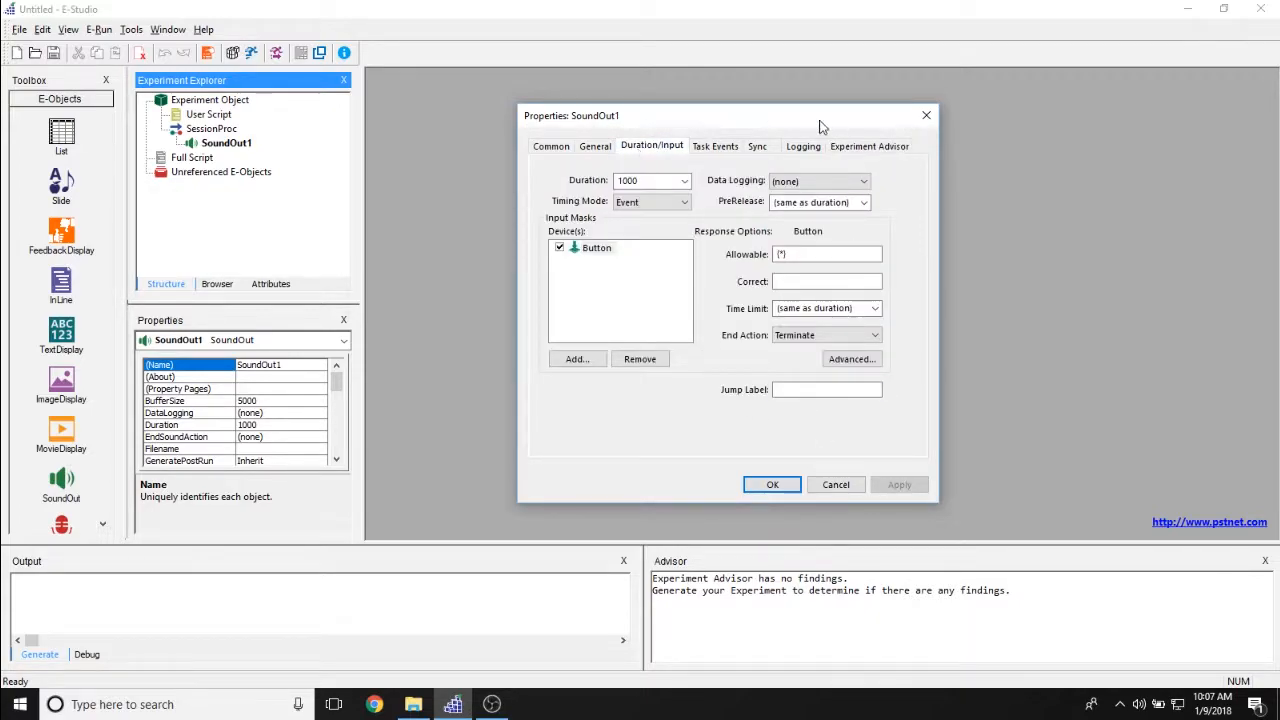
pyautogui.moveTo(938, 157)
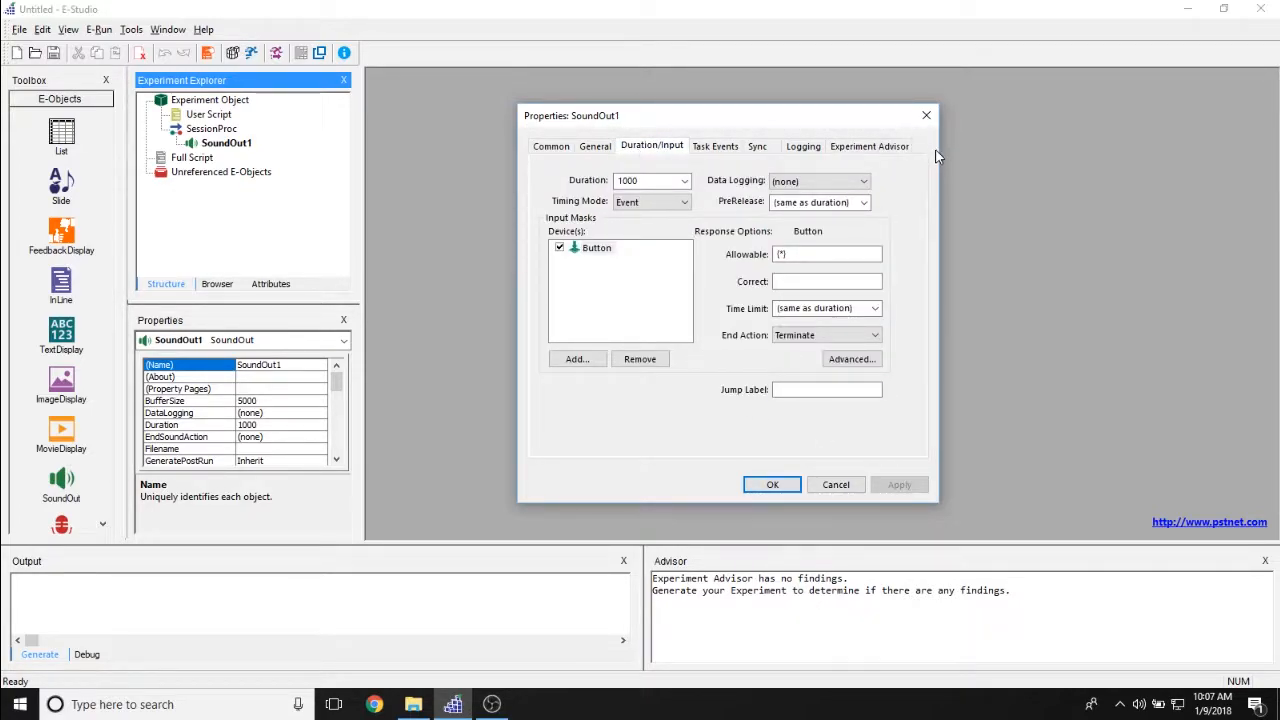